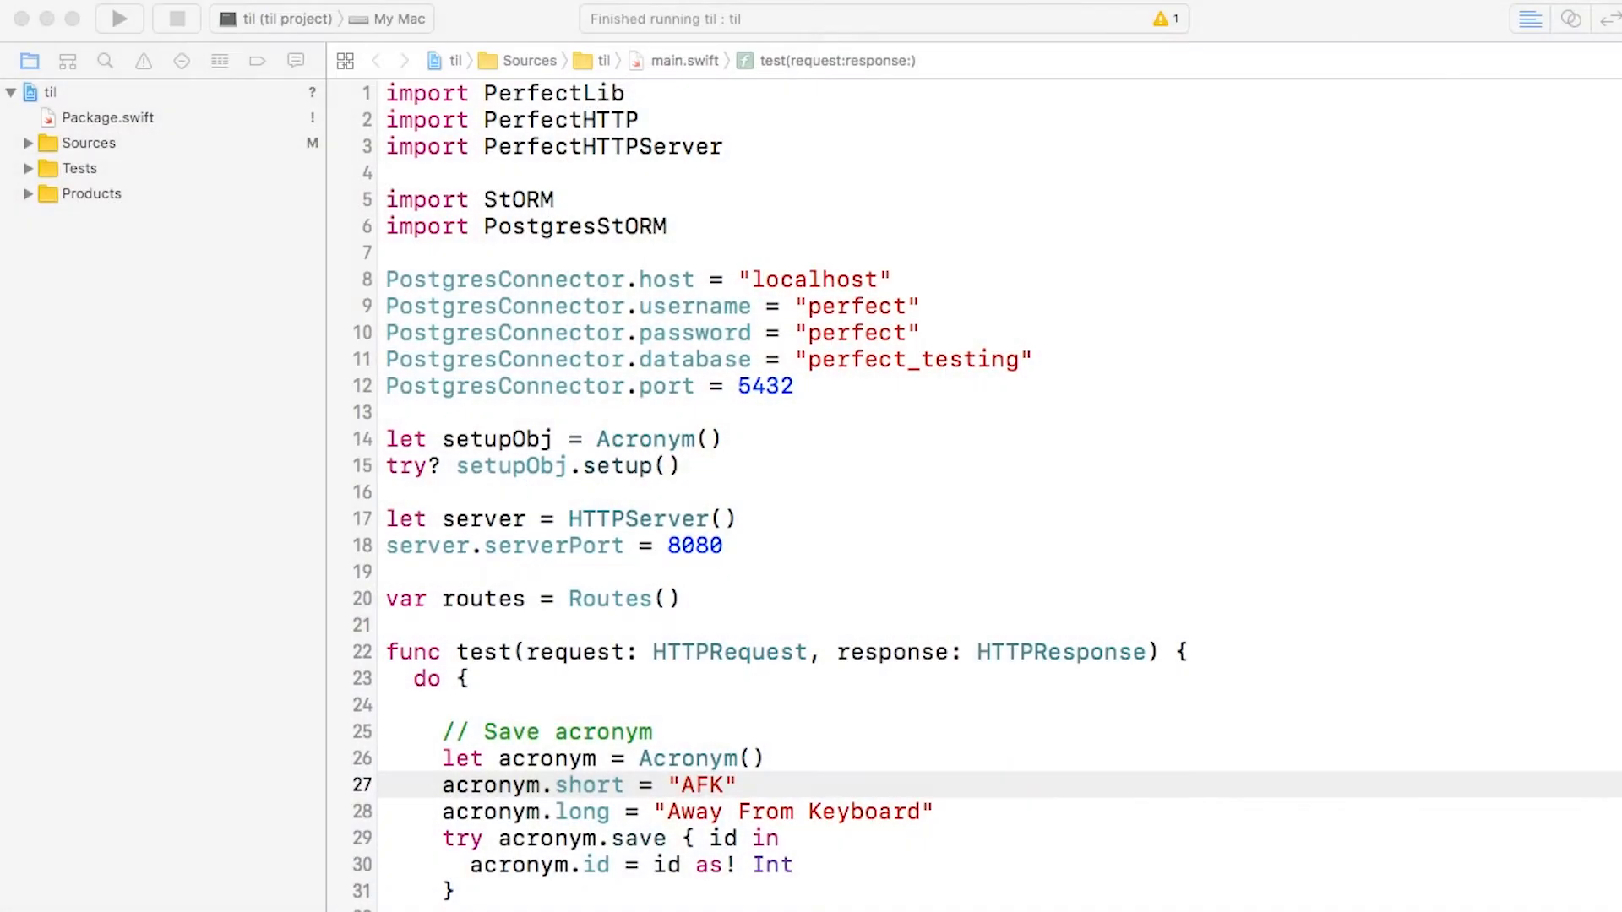
mouse_move(831, 436)
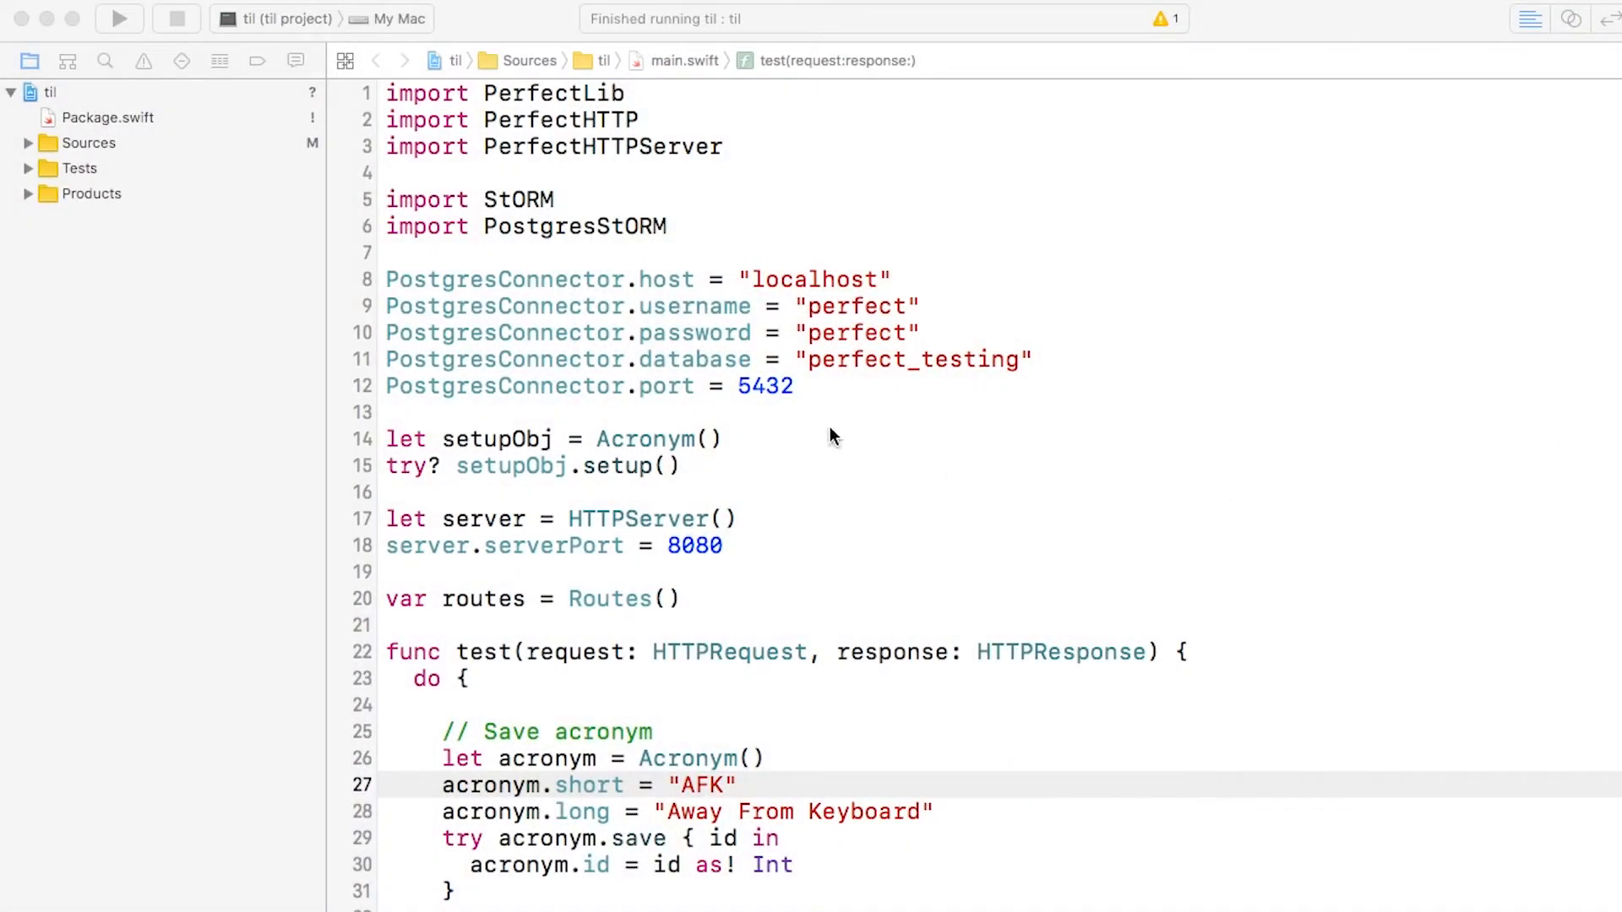
Step: Register the POST /new route with handler new in main.swift
drag(385, 279, 794, 385)
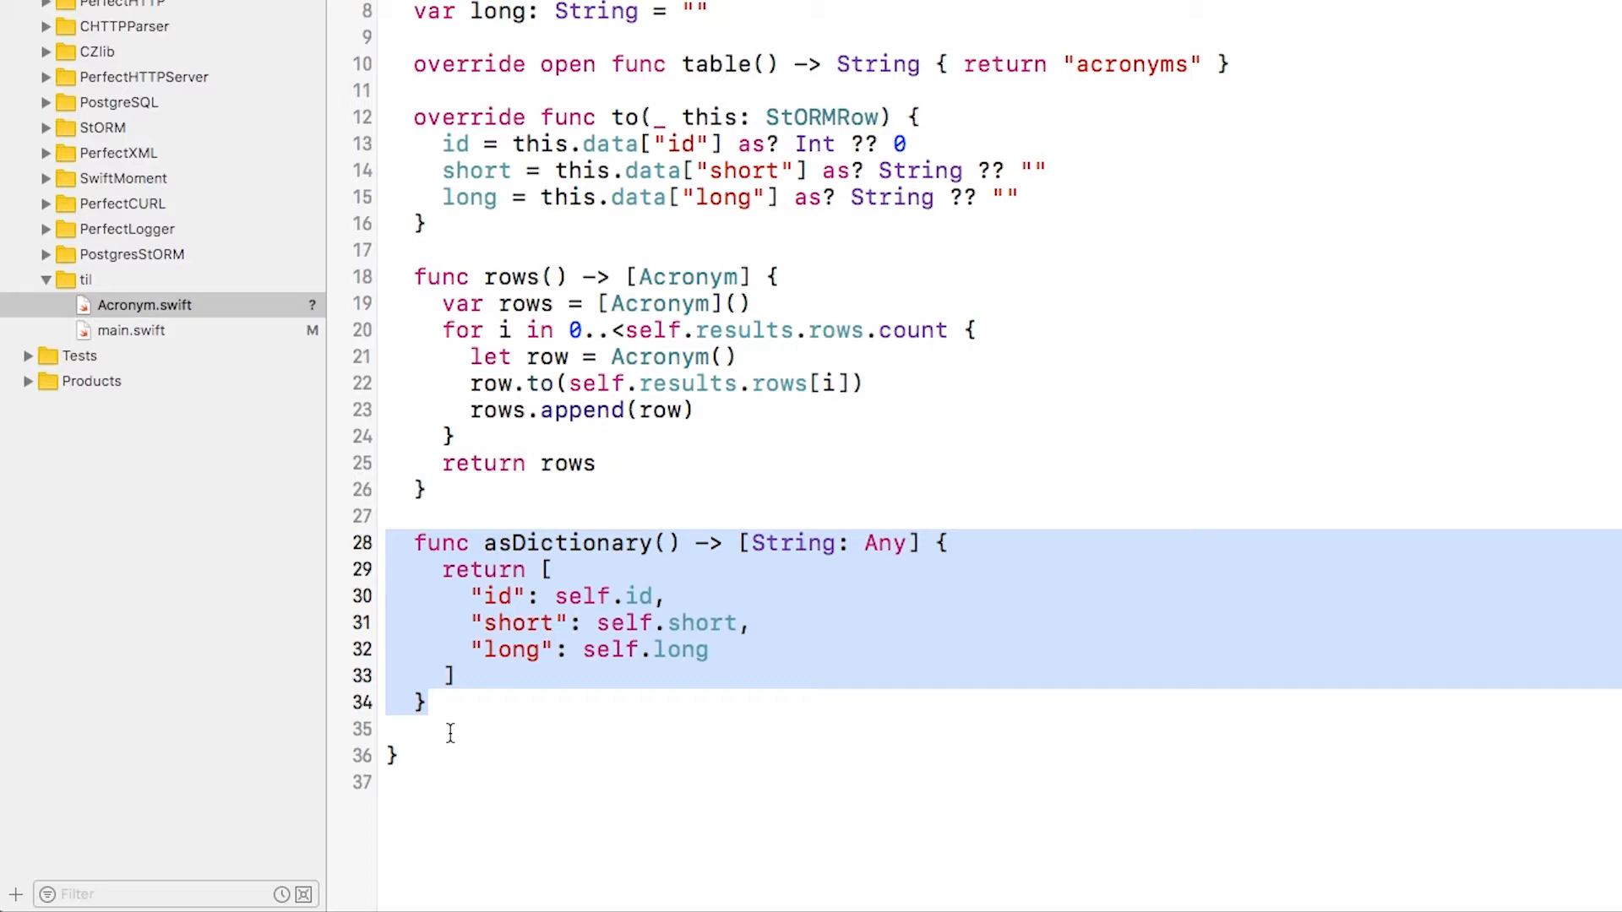
click(131, 330)
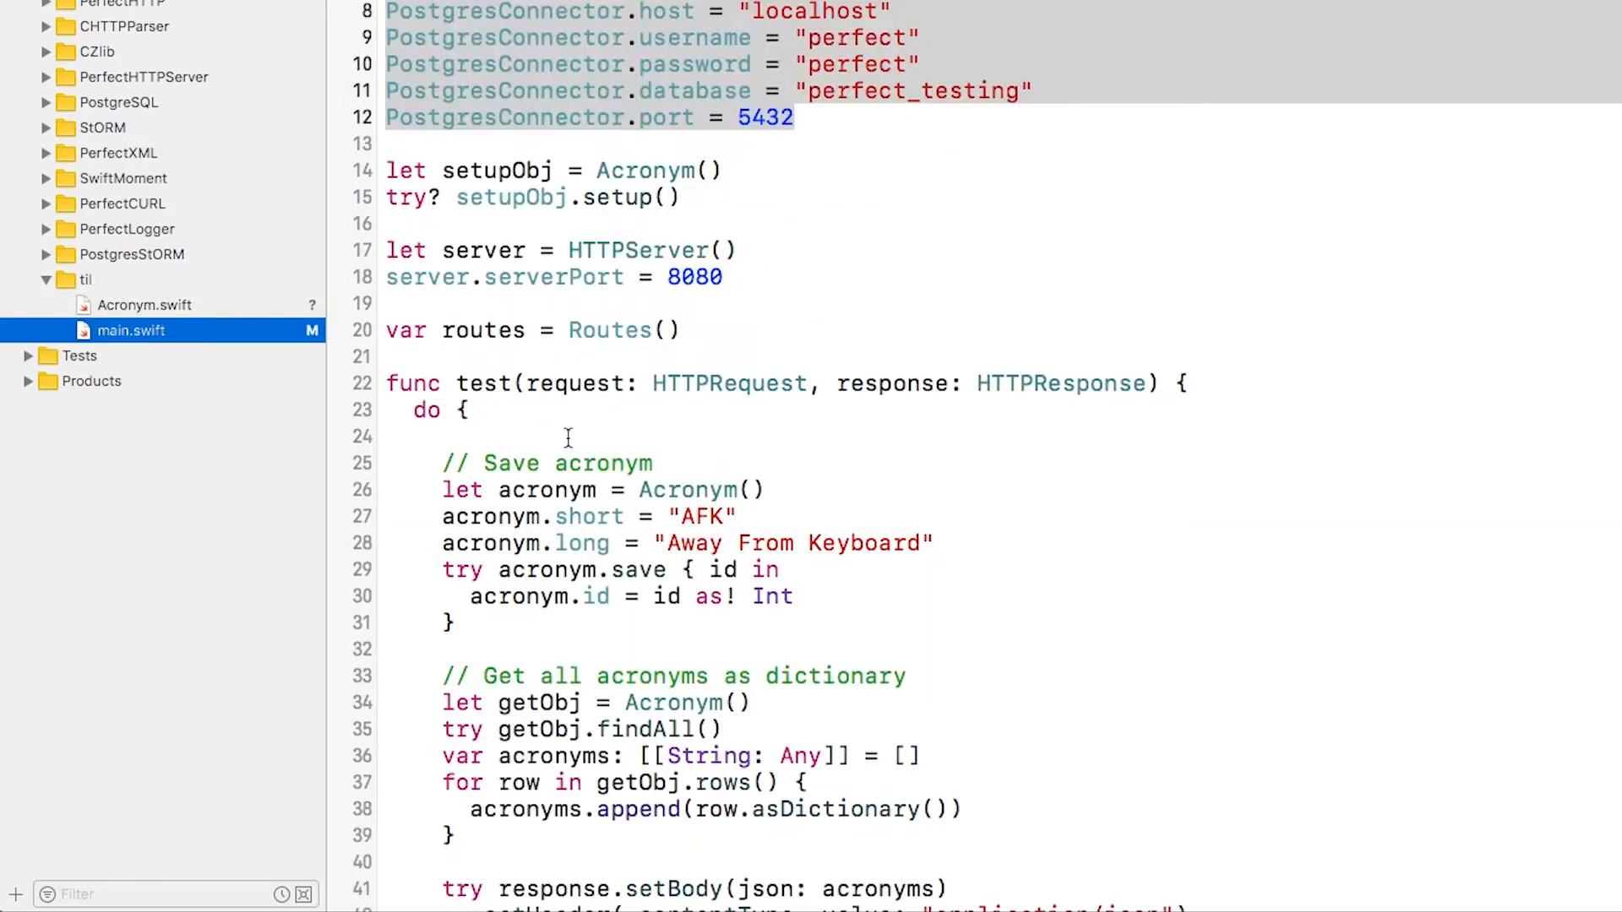
scroll(down, 3)
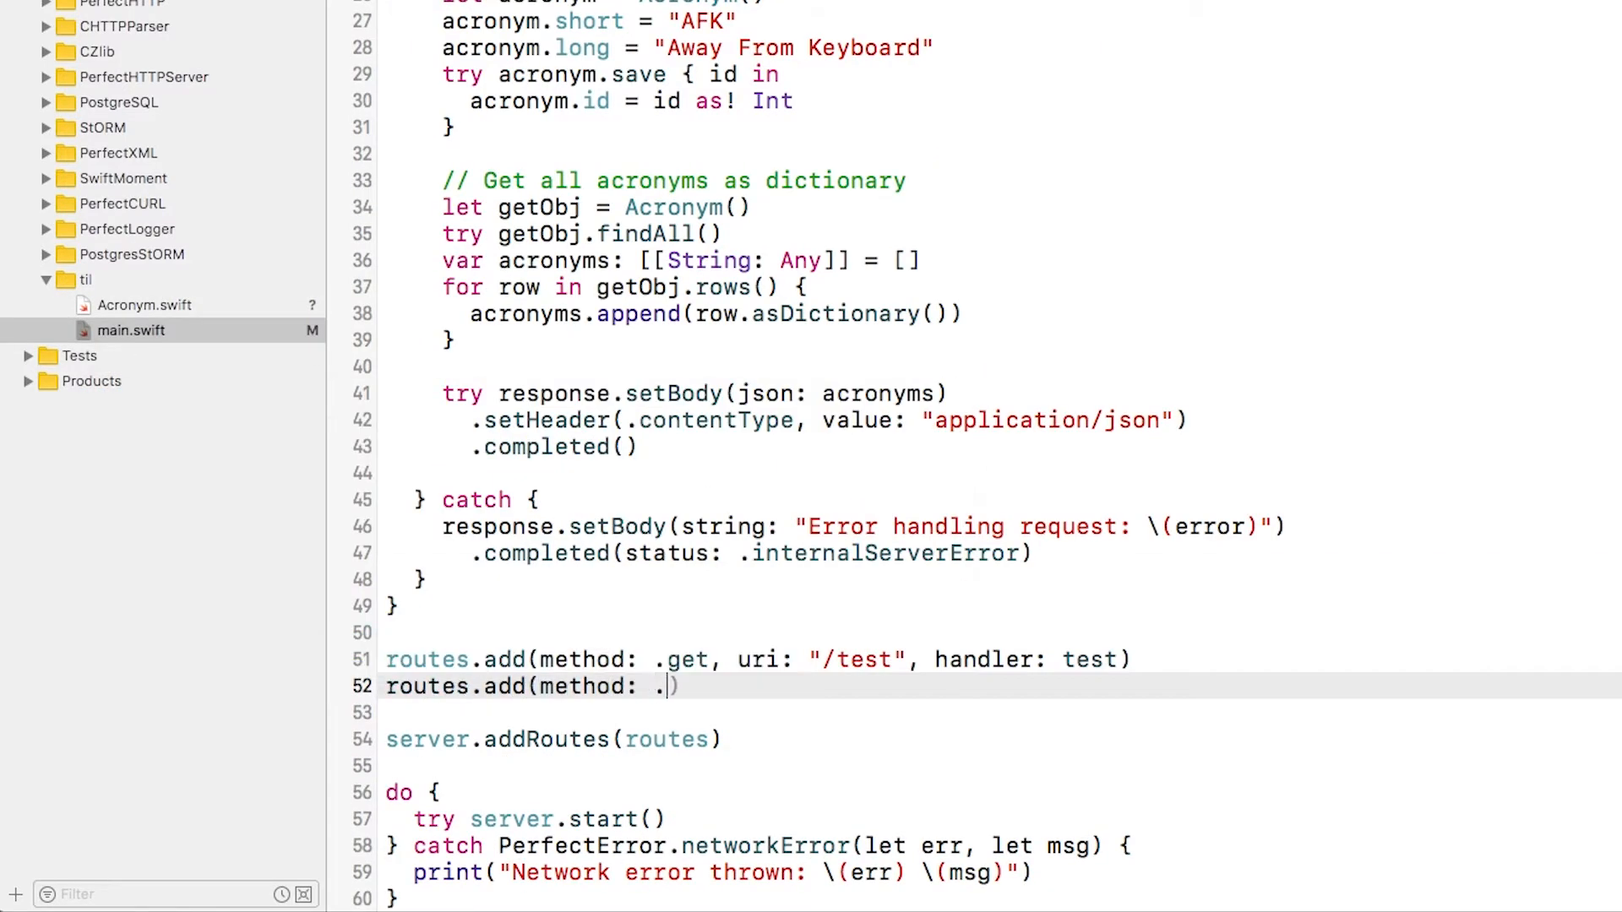
text(post, uri: "/new", handler: new)
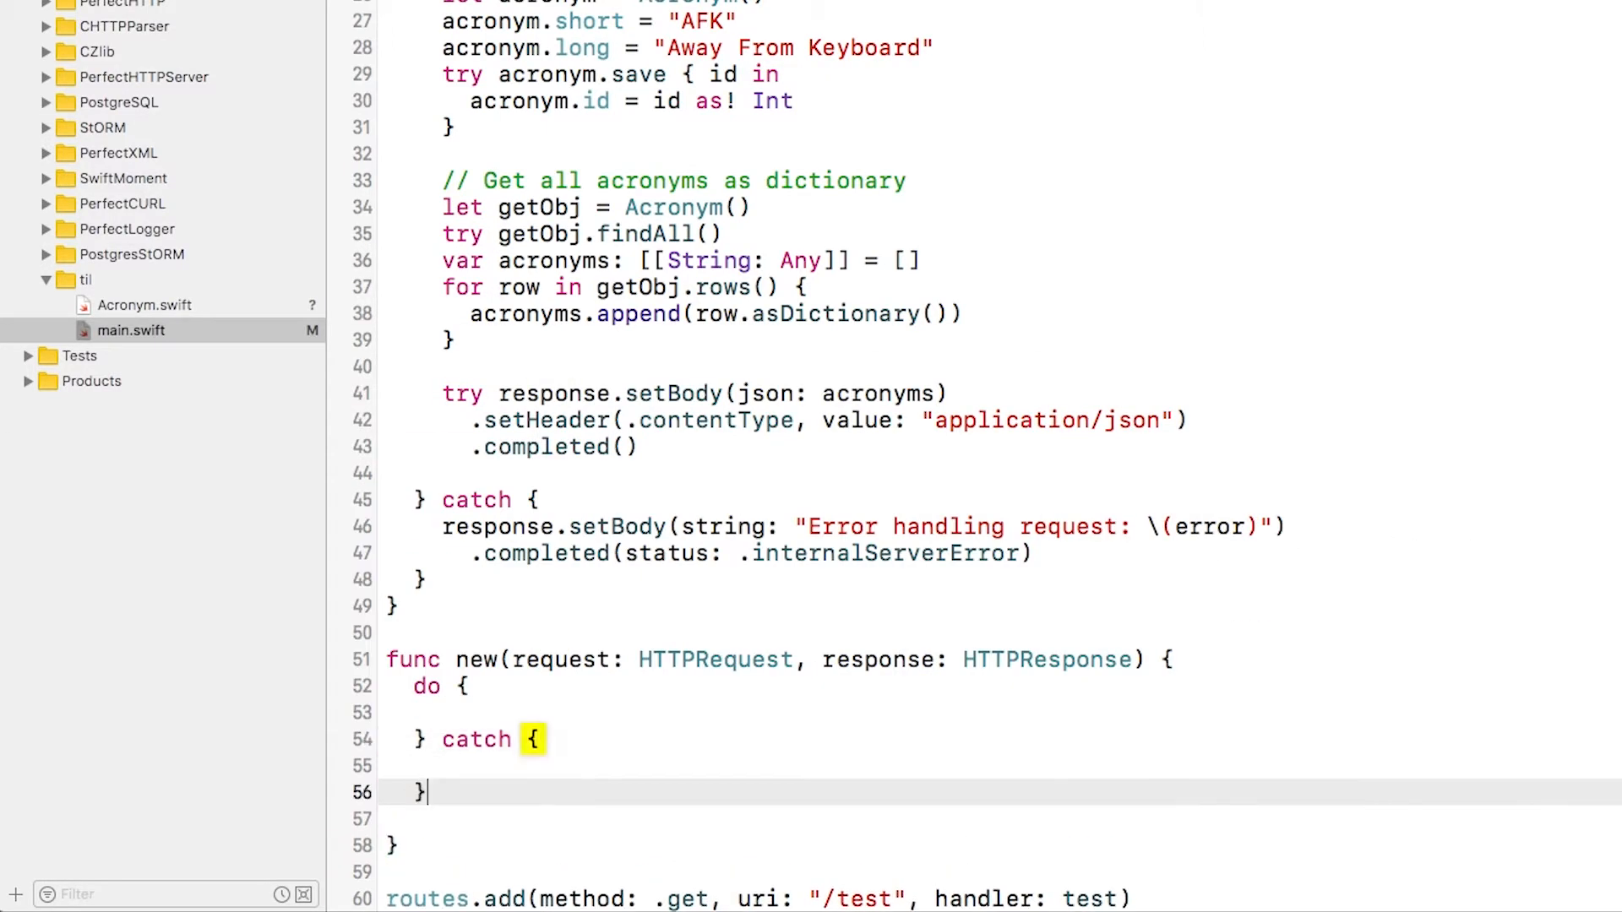
Step: Write the new handler's guard parsing the JSON body into [String: String] and assigning acronym.id
text(guard let json = request.postBodyString,)
text(let dict = try json.jsonDecode() as?)
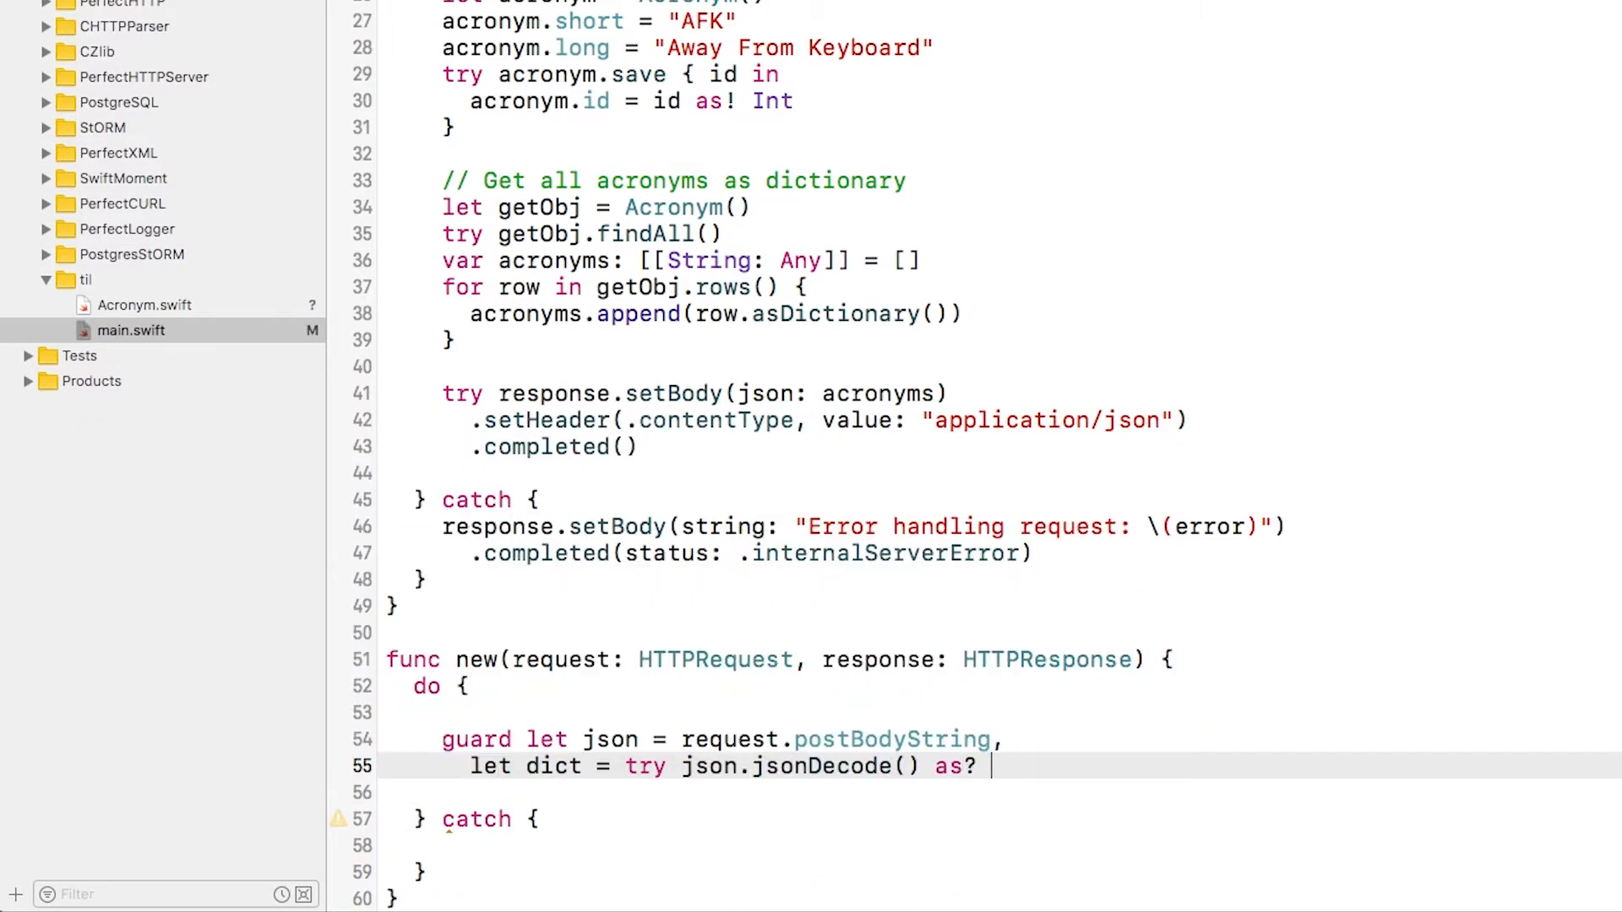
text([String: String],)
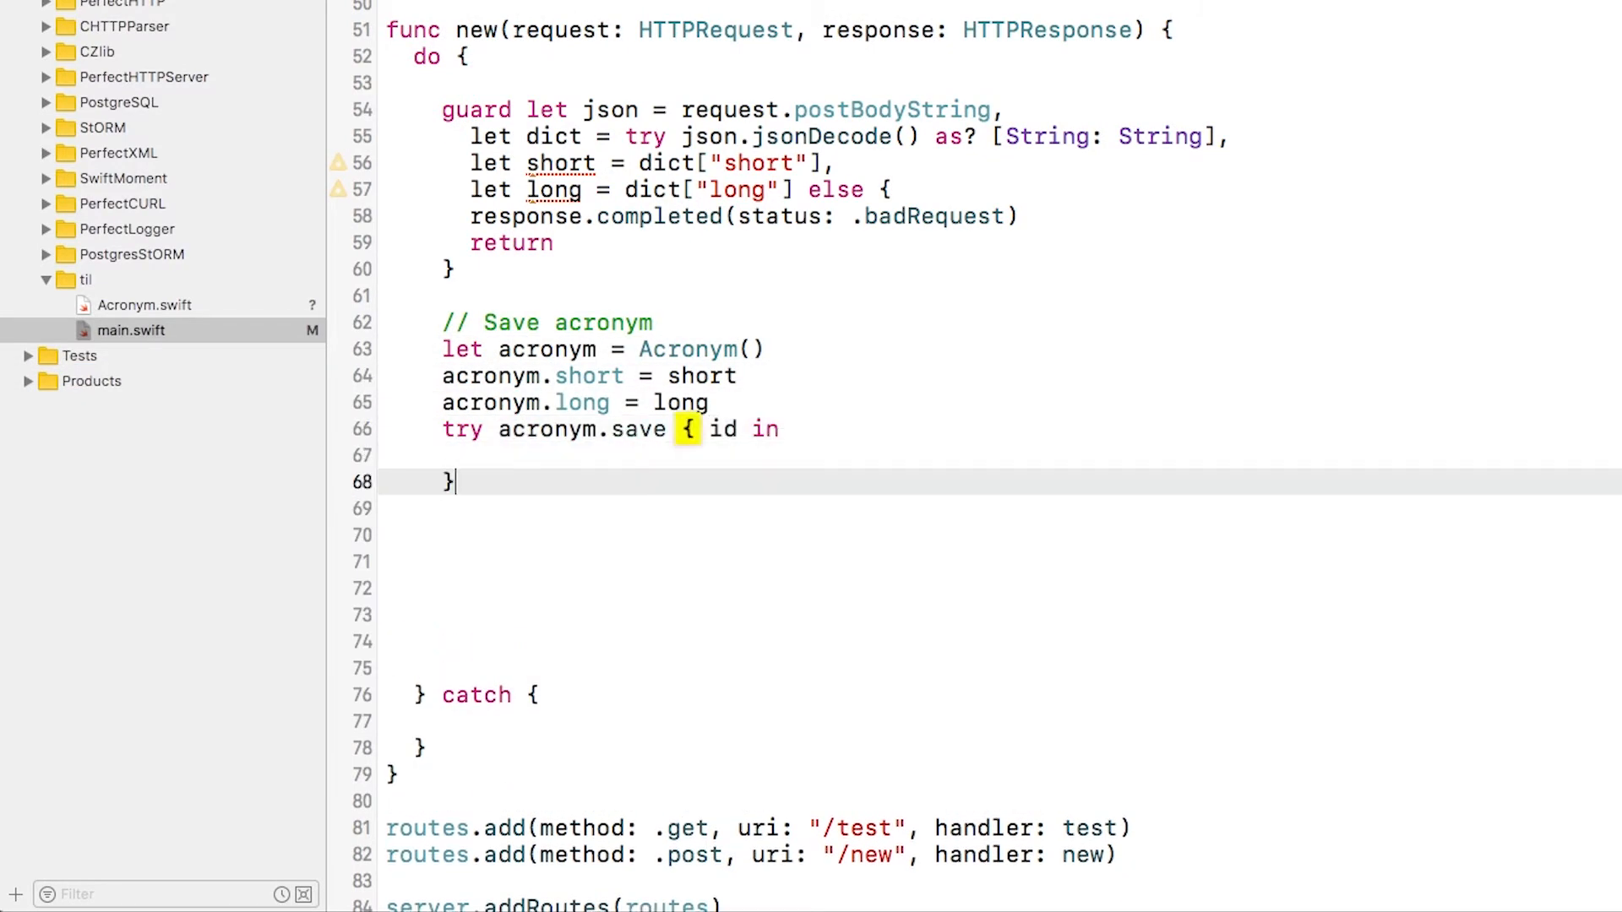
text(acronym.id)
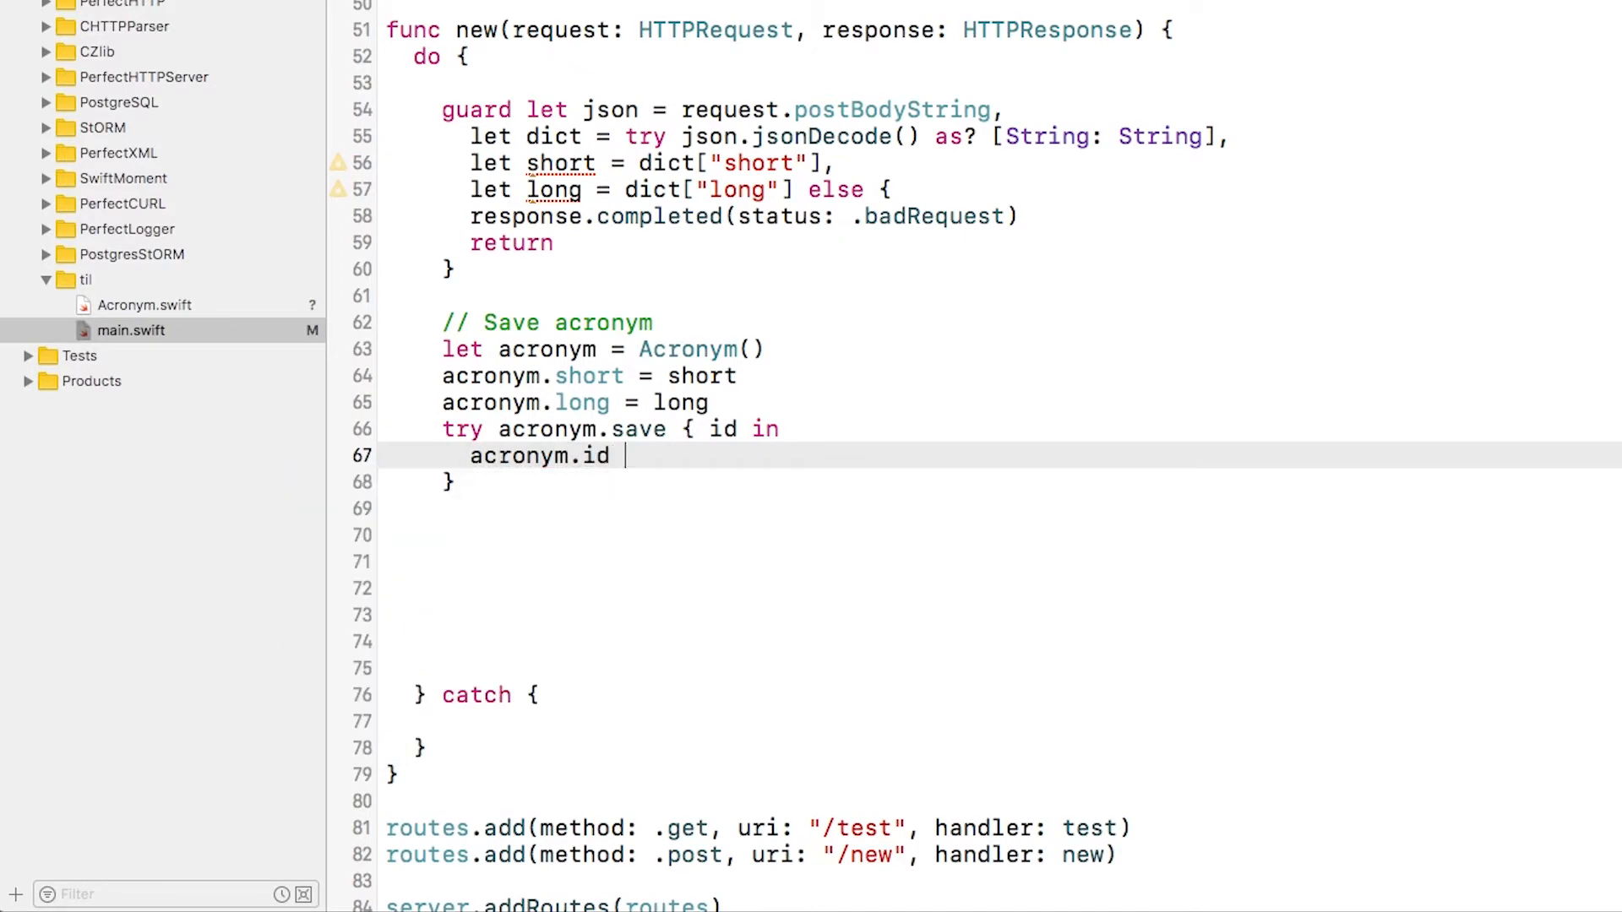
text(= id as! I)
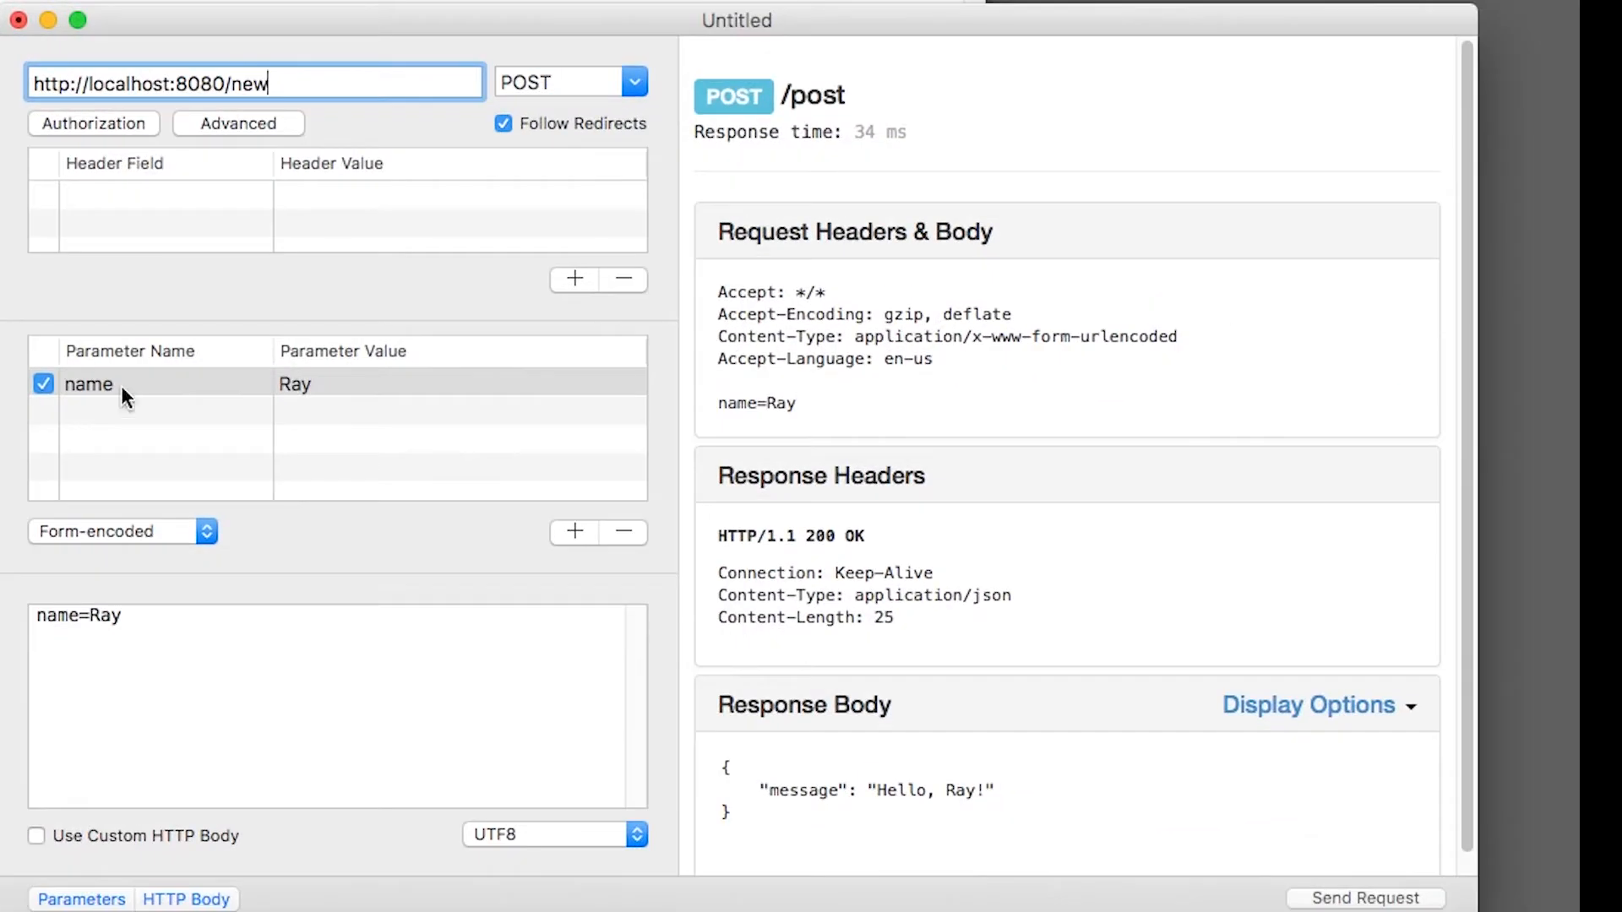
Step: Enter the long parameter You Only Live Once for the POST to localhost:8080/new
text(You Only Live Onc)
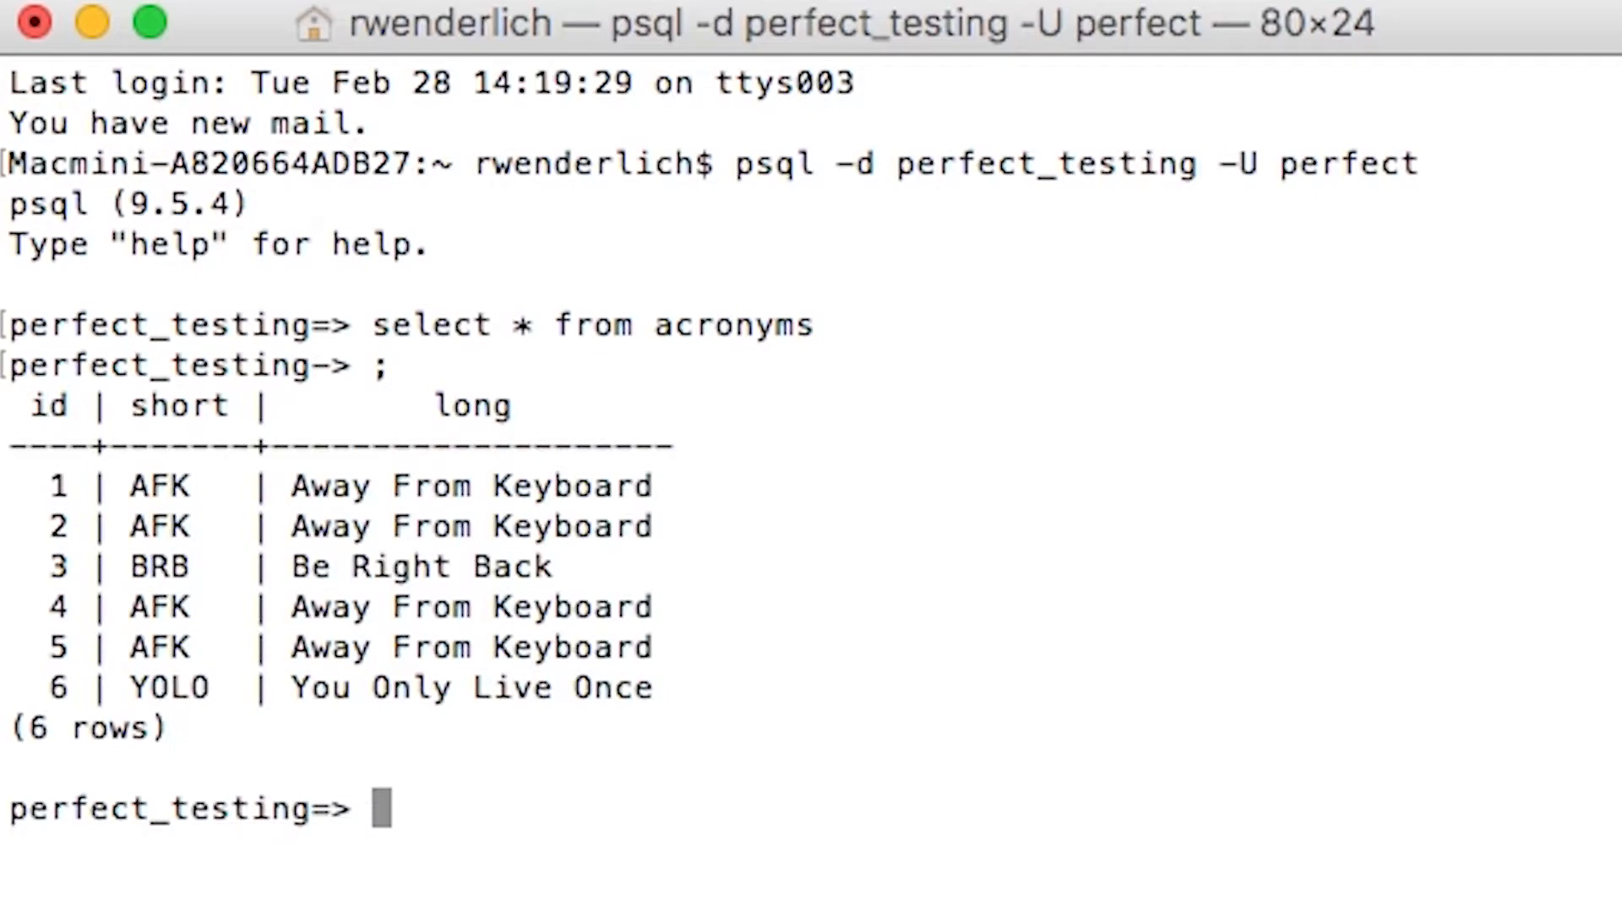
Step: Quit the psql session with \q after verifying the YOLO row
text(\q)
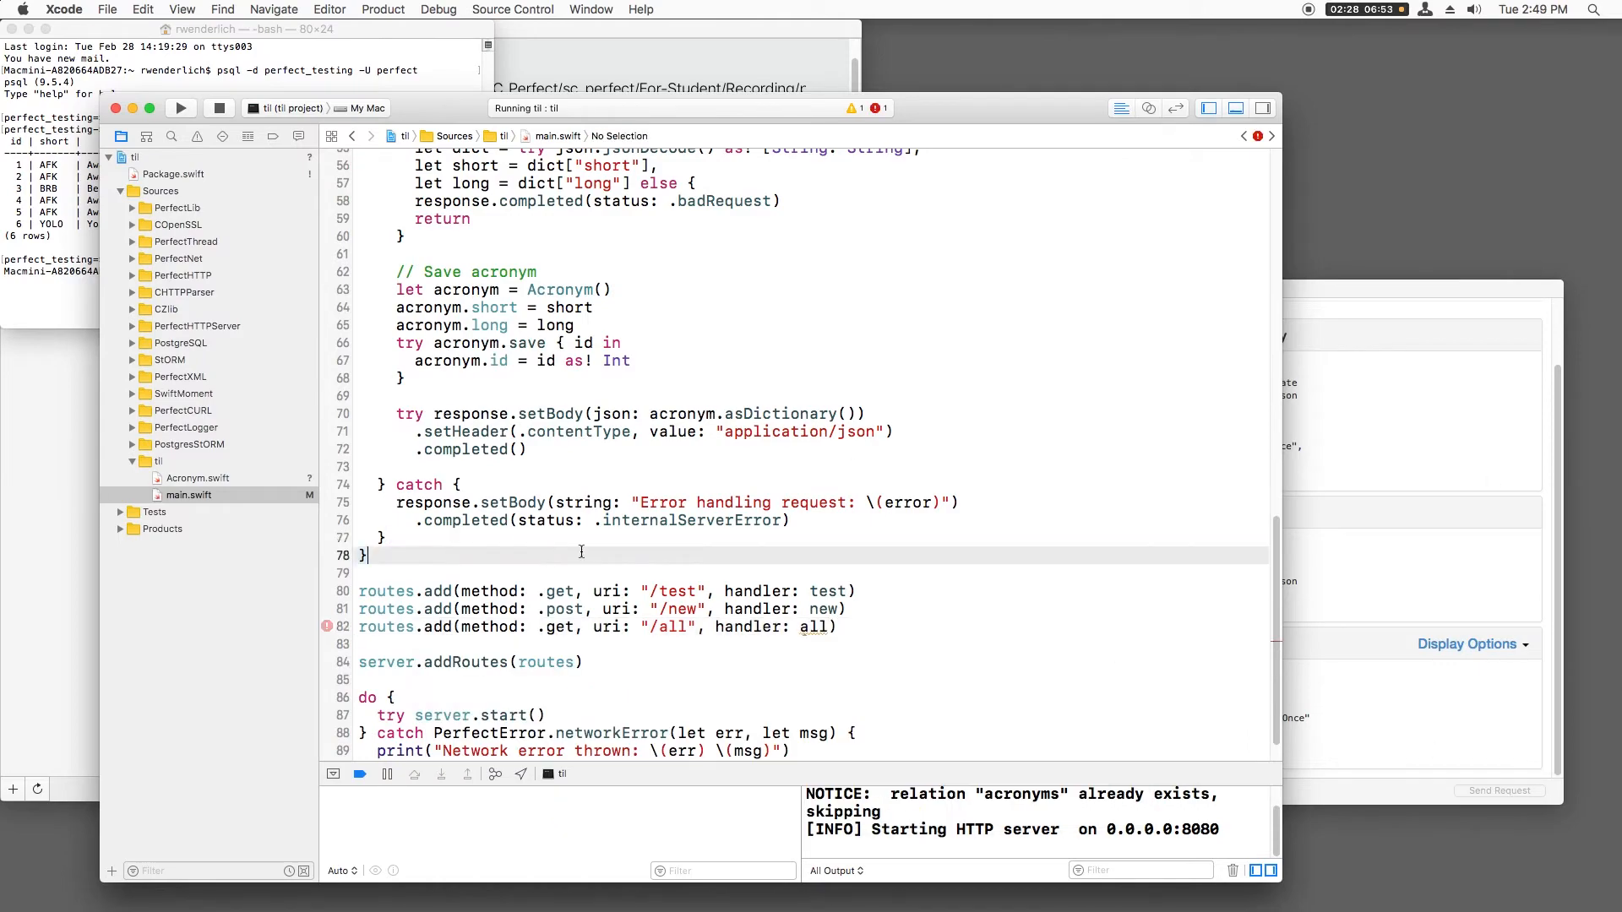
Step: Start the all handler with its comment and let getObj = Acronym()
text(HTTPRequest, response: HTTPResponse) {)
text(// G)
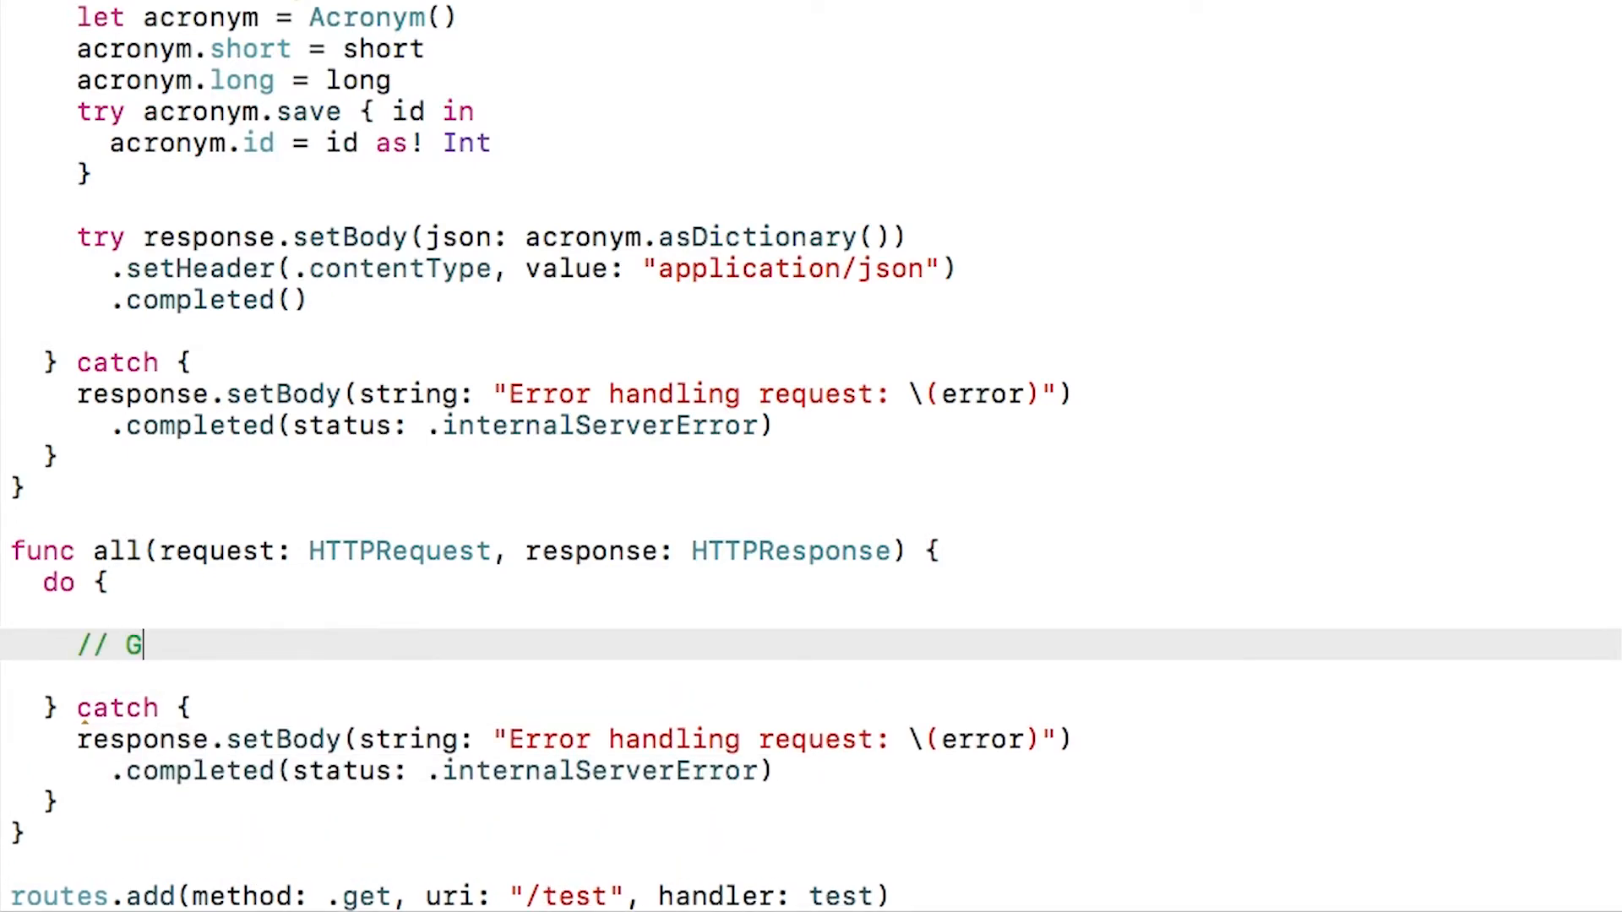
text(et all acronyms as a dictionary)
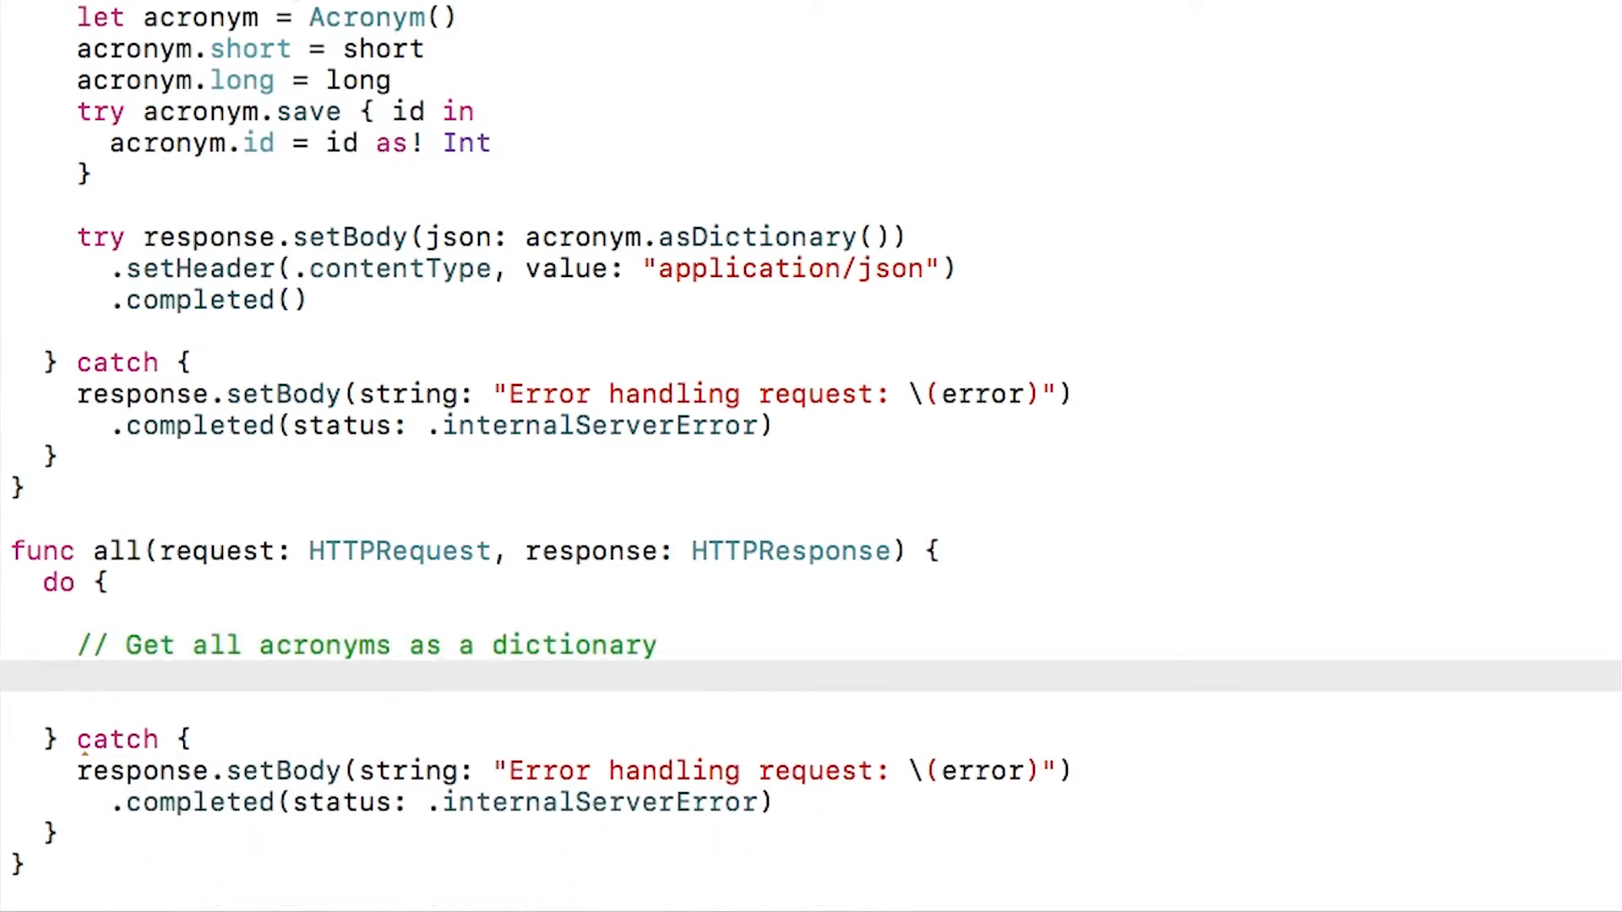
text(let getObj = Acronym)
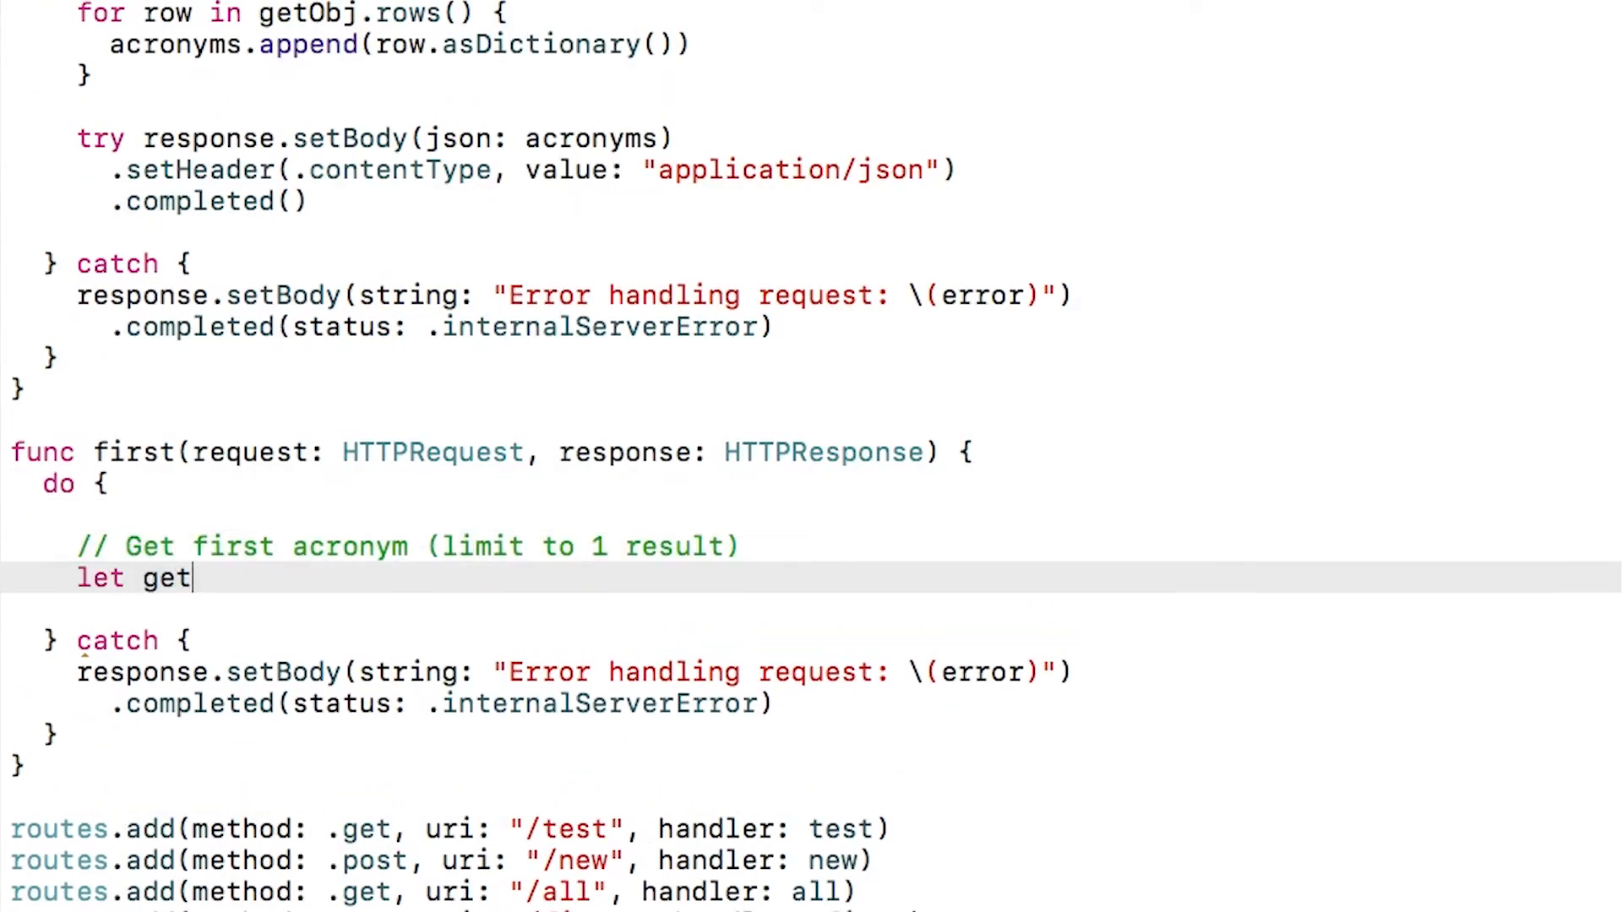
Step: Create the Acronym object and a StORMCursor with limit 1 and offset 0 in first()
text(Obj = Acronym()
text(let cursor = StORMCursor()
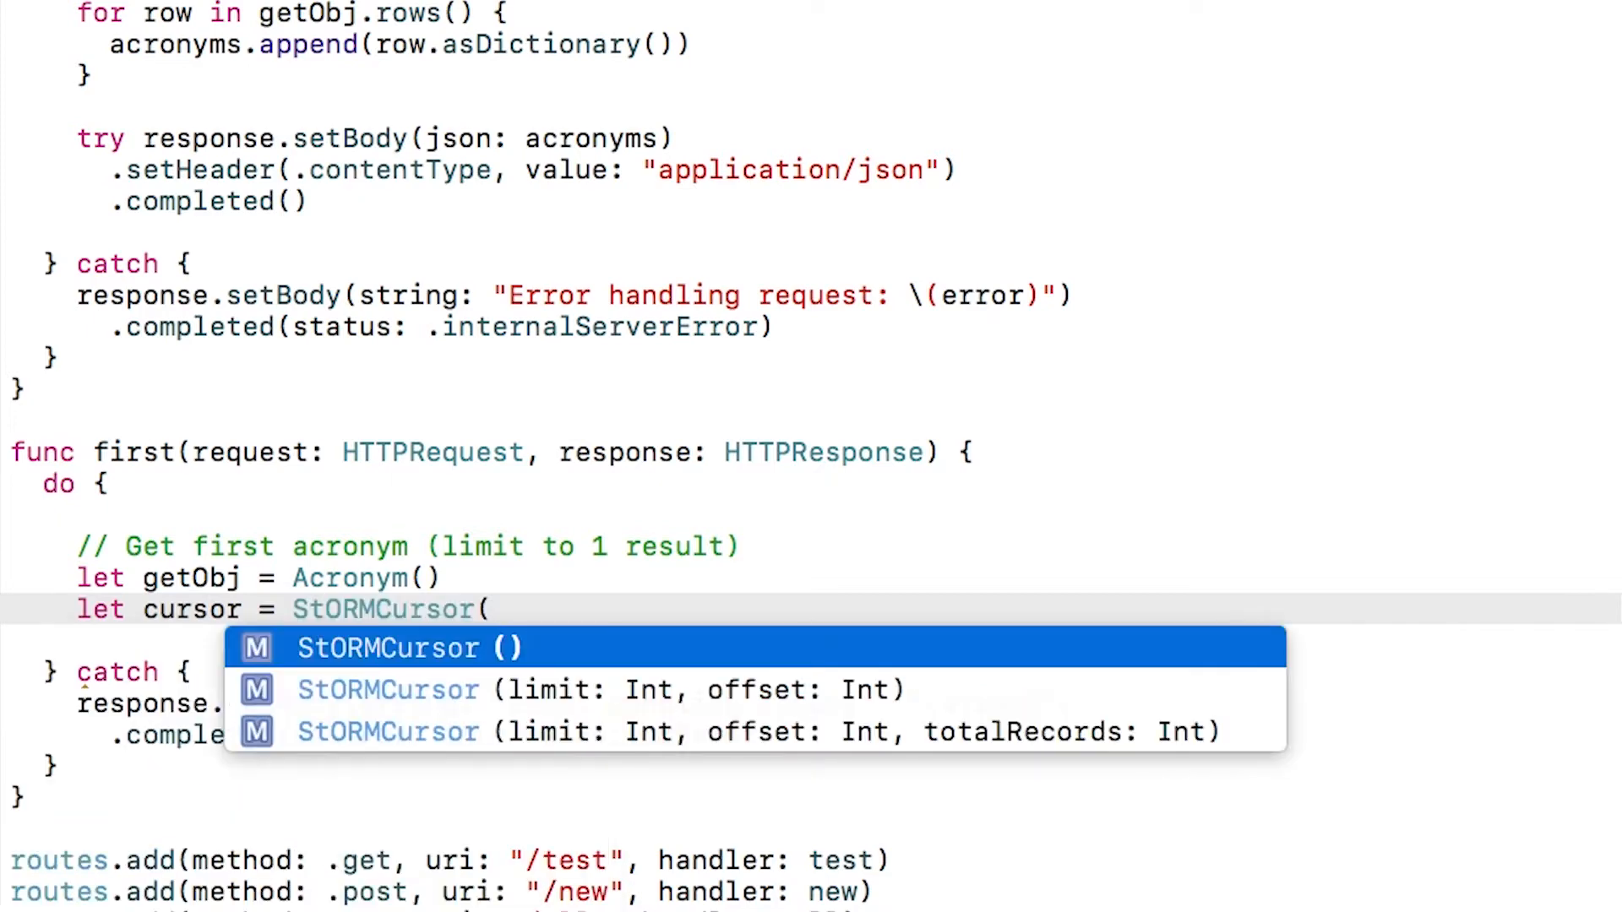
click(385, 689)
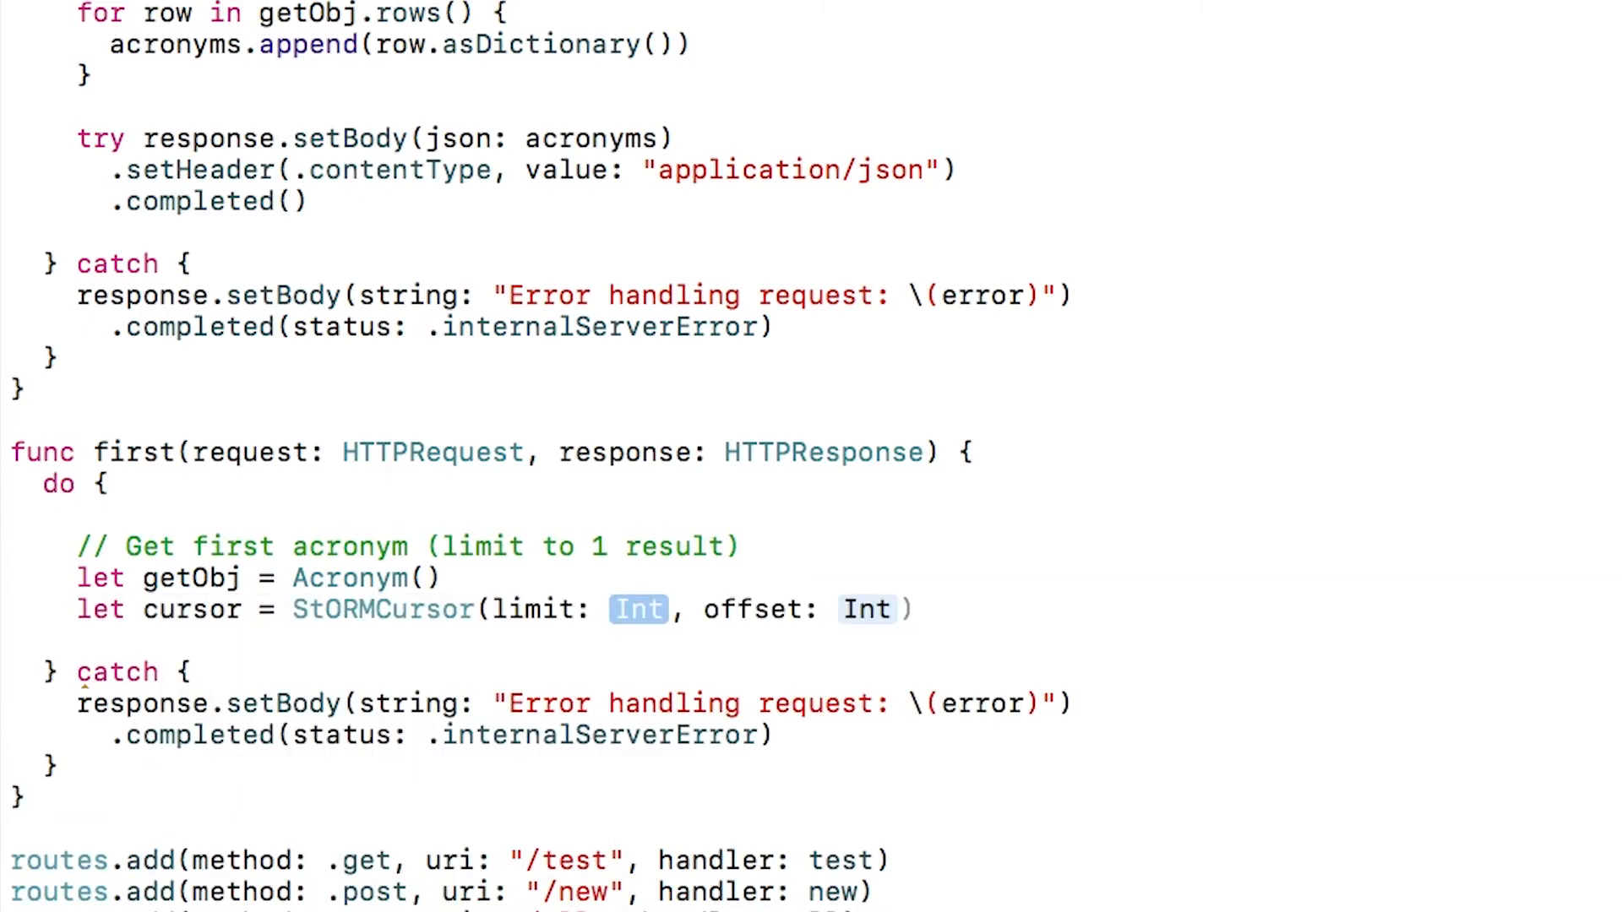
text(1)
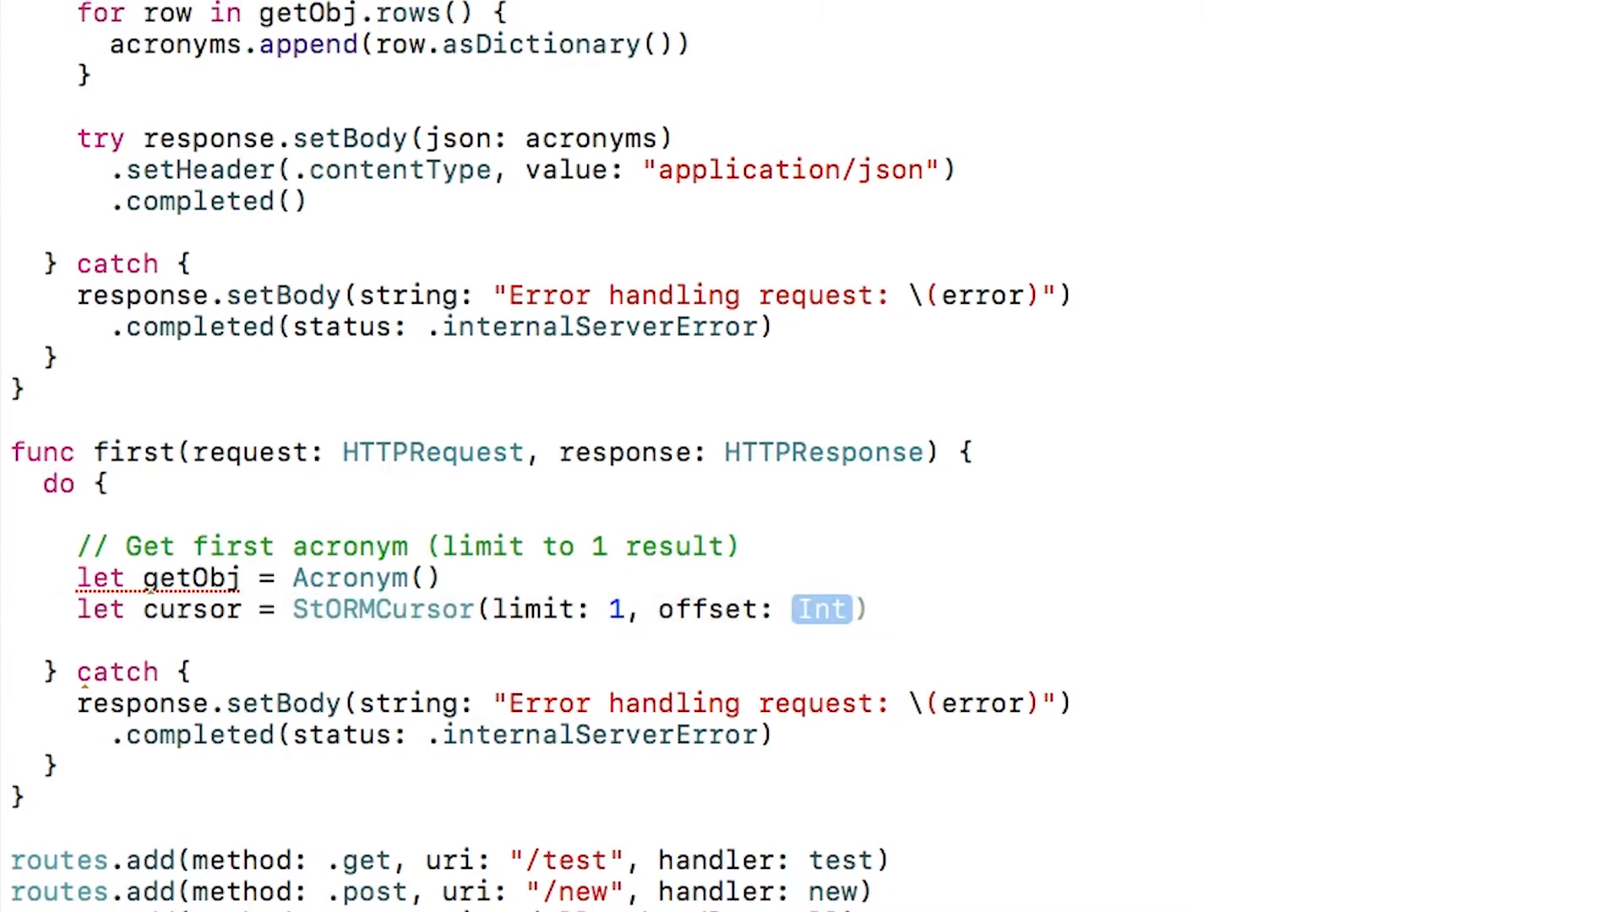
text(0)
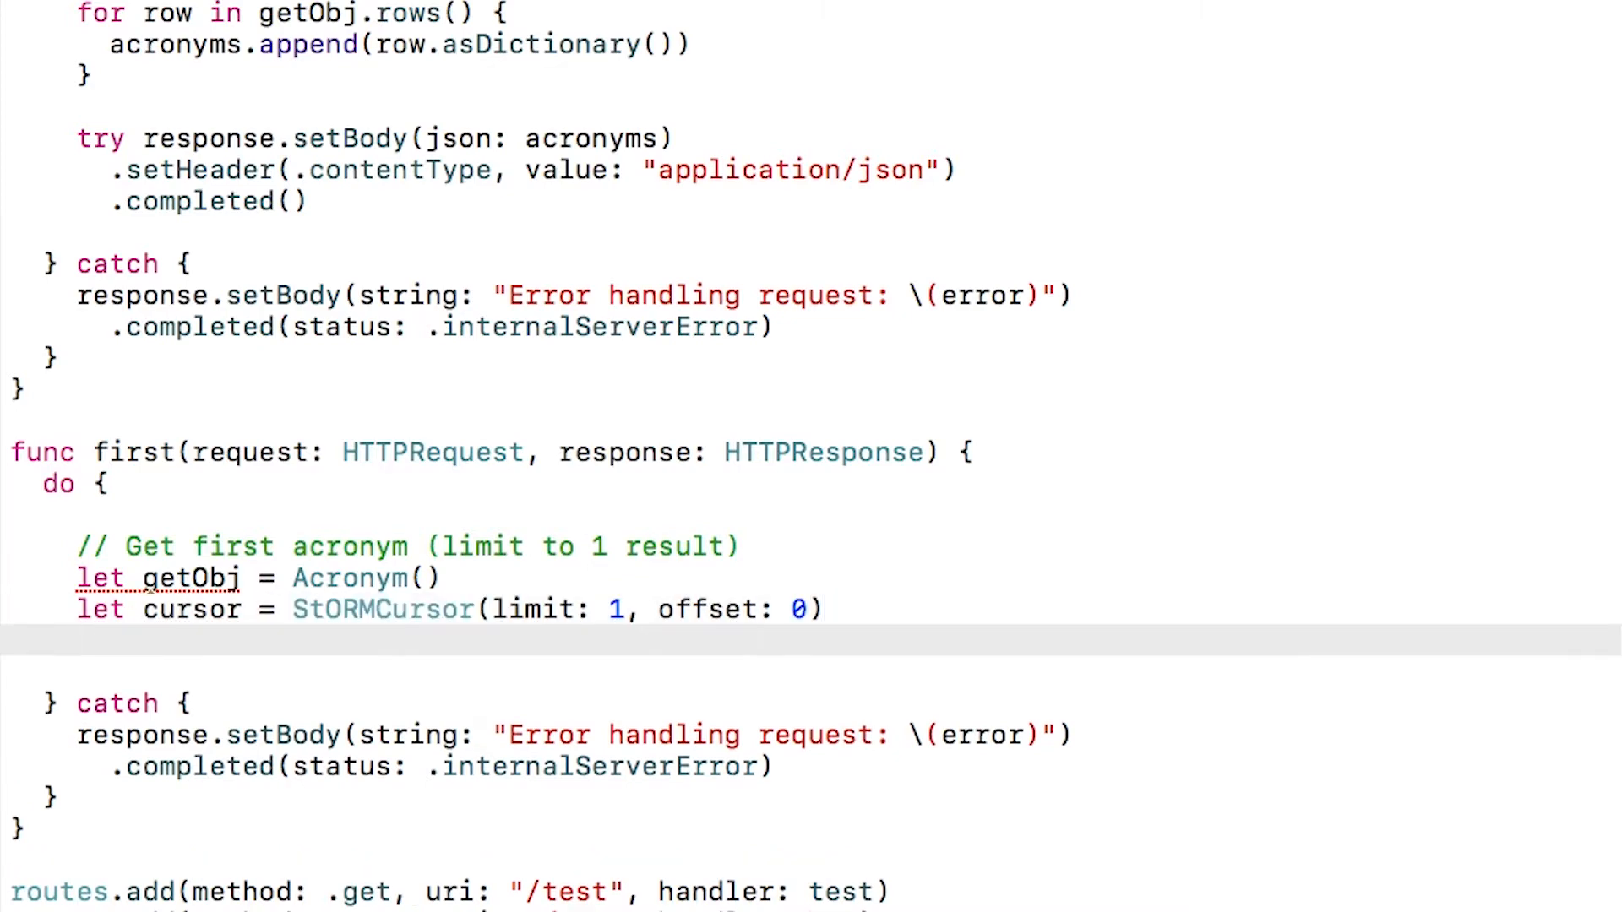
Step: Call try getObj.select with the cursor and return an empty array as fallback
text(try getObj)
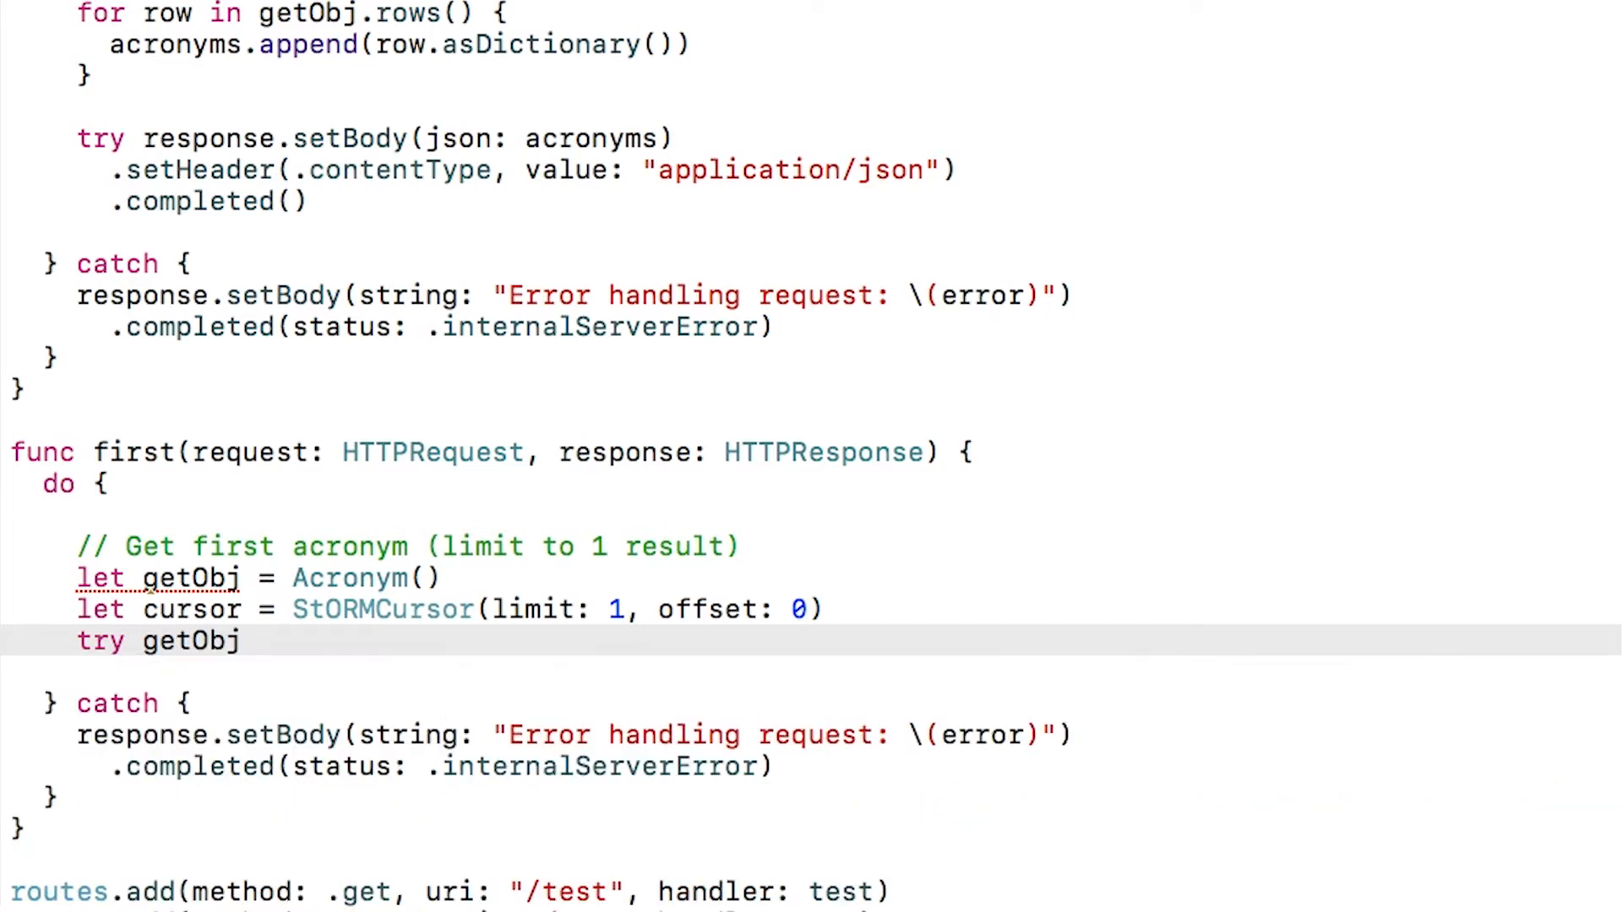
text(.sel)
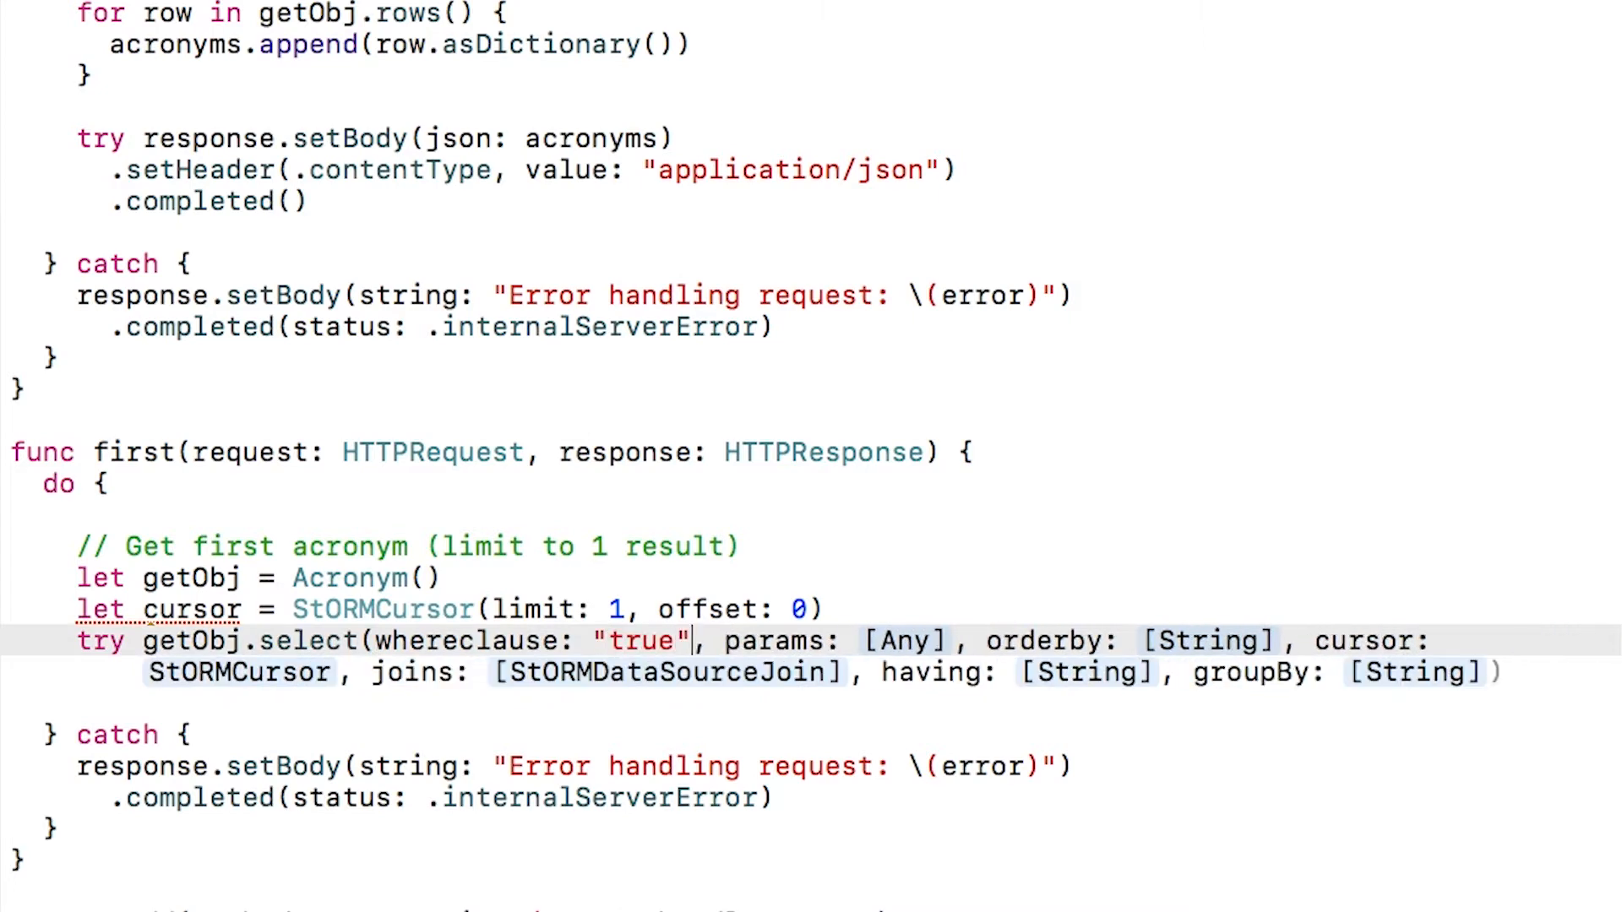
text([])
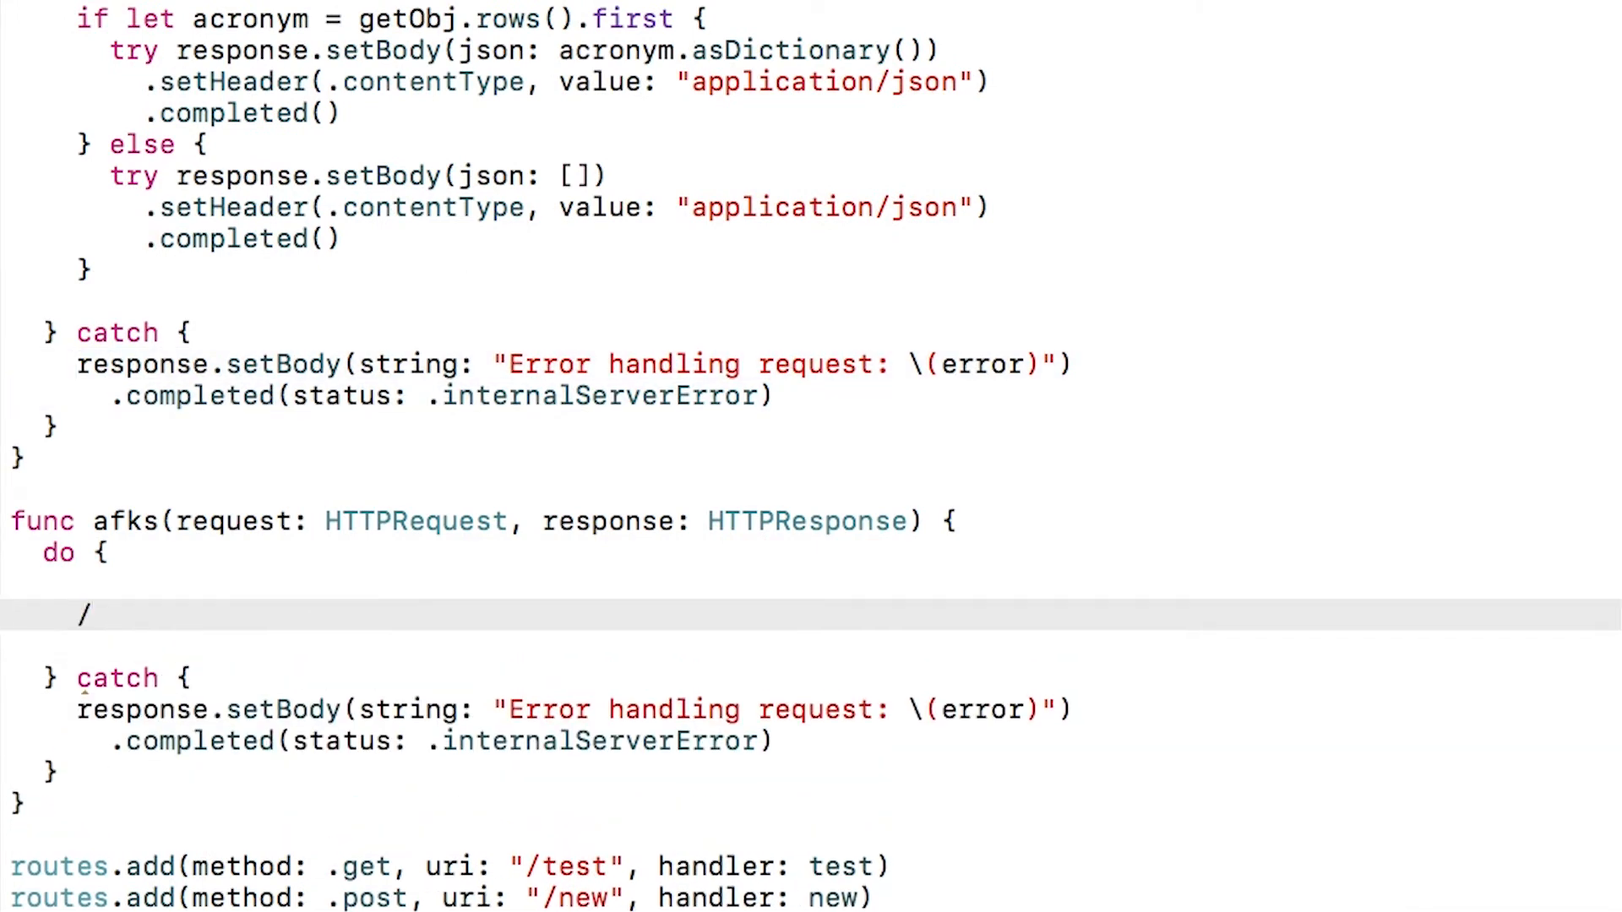
Step: Write afks() with its comment, let getObj = Acronym(), and findObj["short"] = "AFK"
text(/ Get acronyms where short == "AFK")
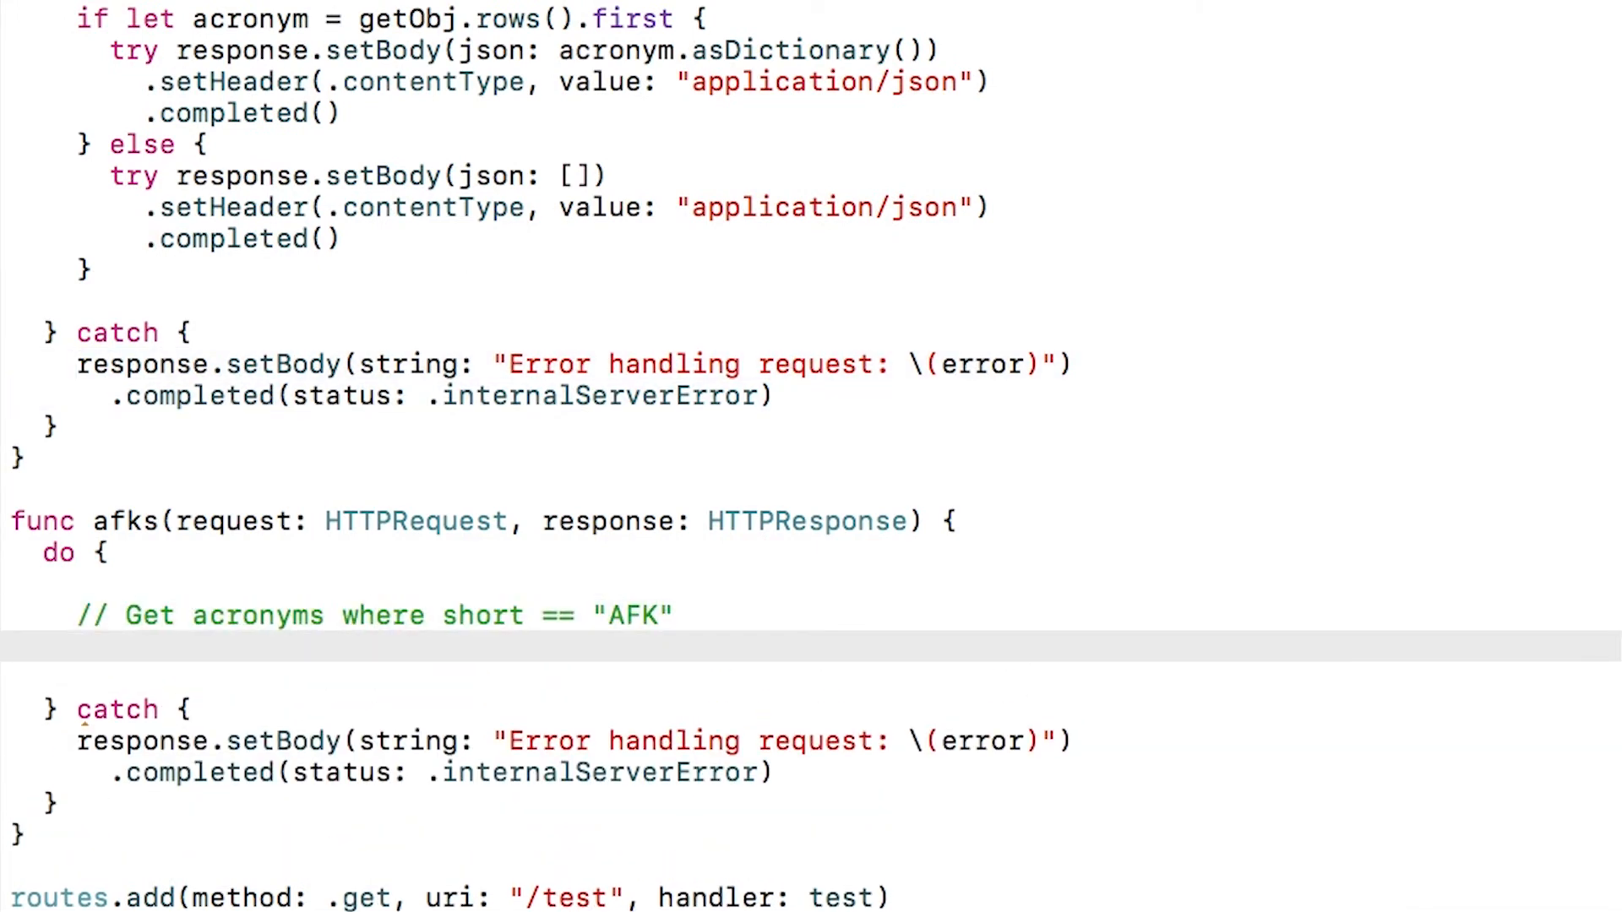
text(let getObj = A)
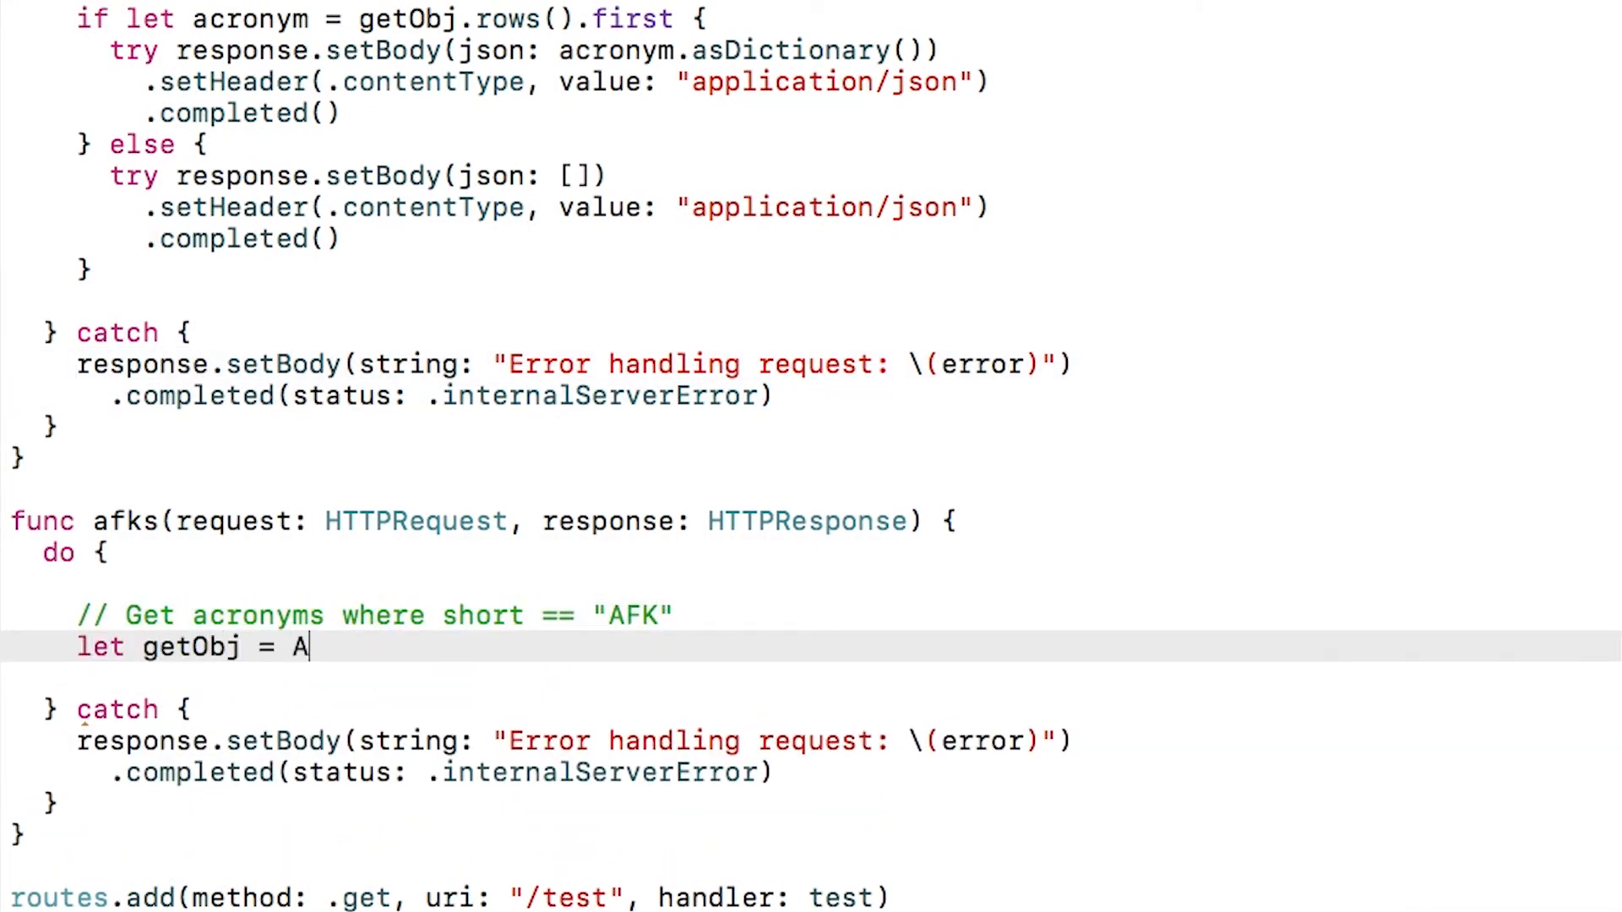
text(cronym())
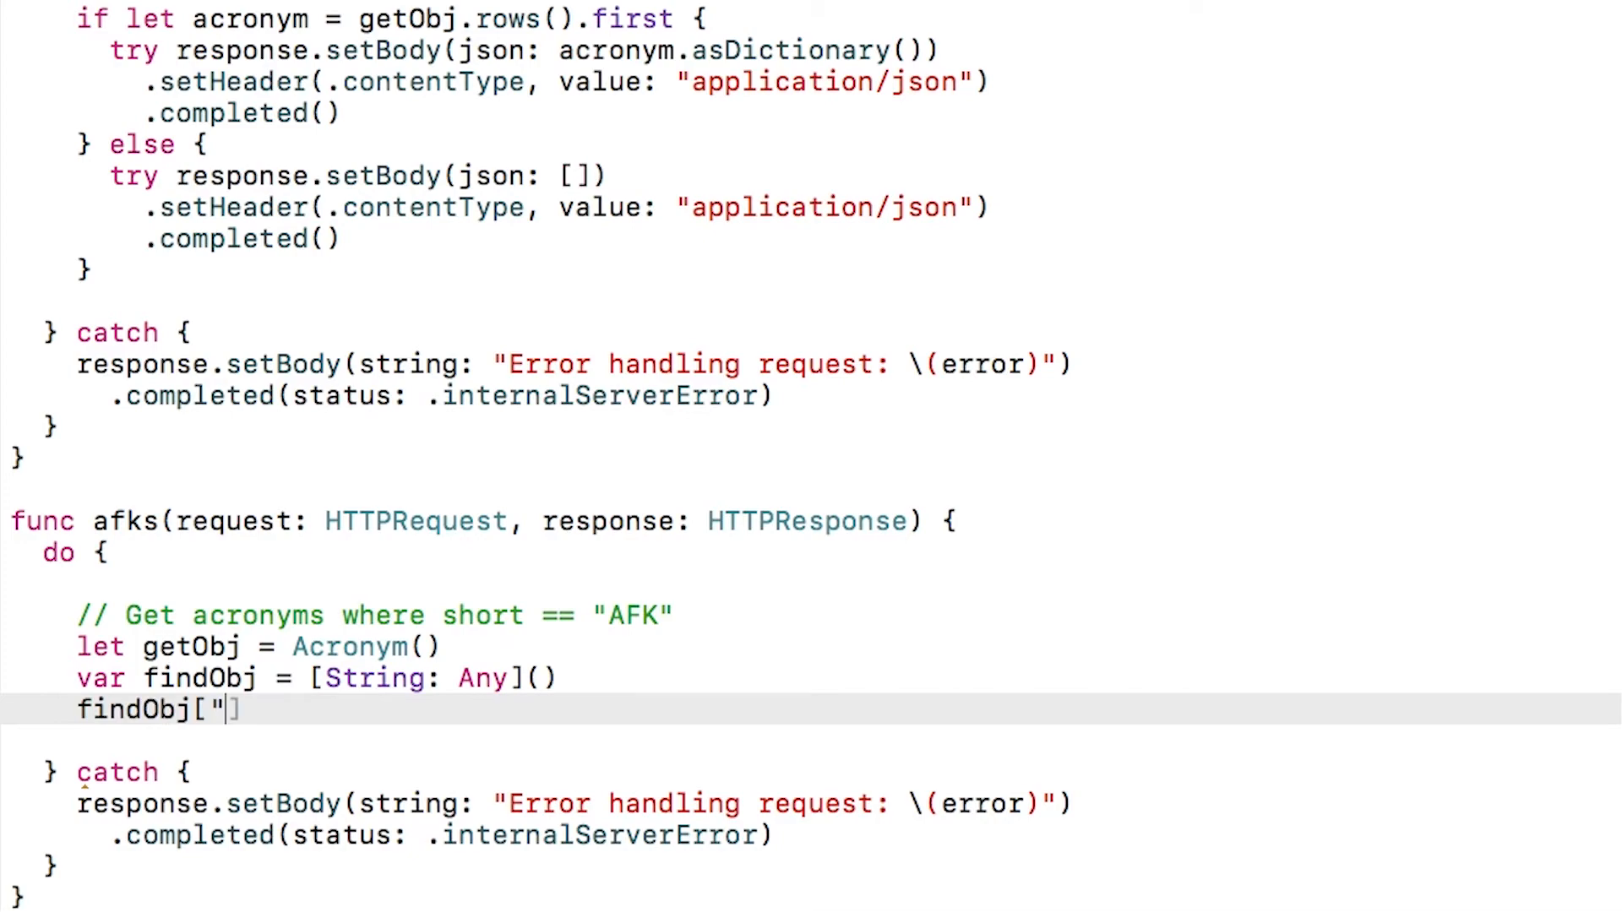
text(short"] = "AFK")
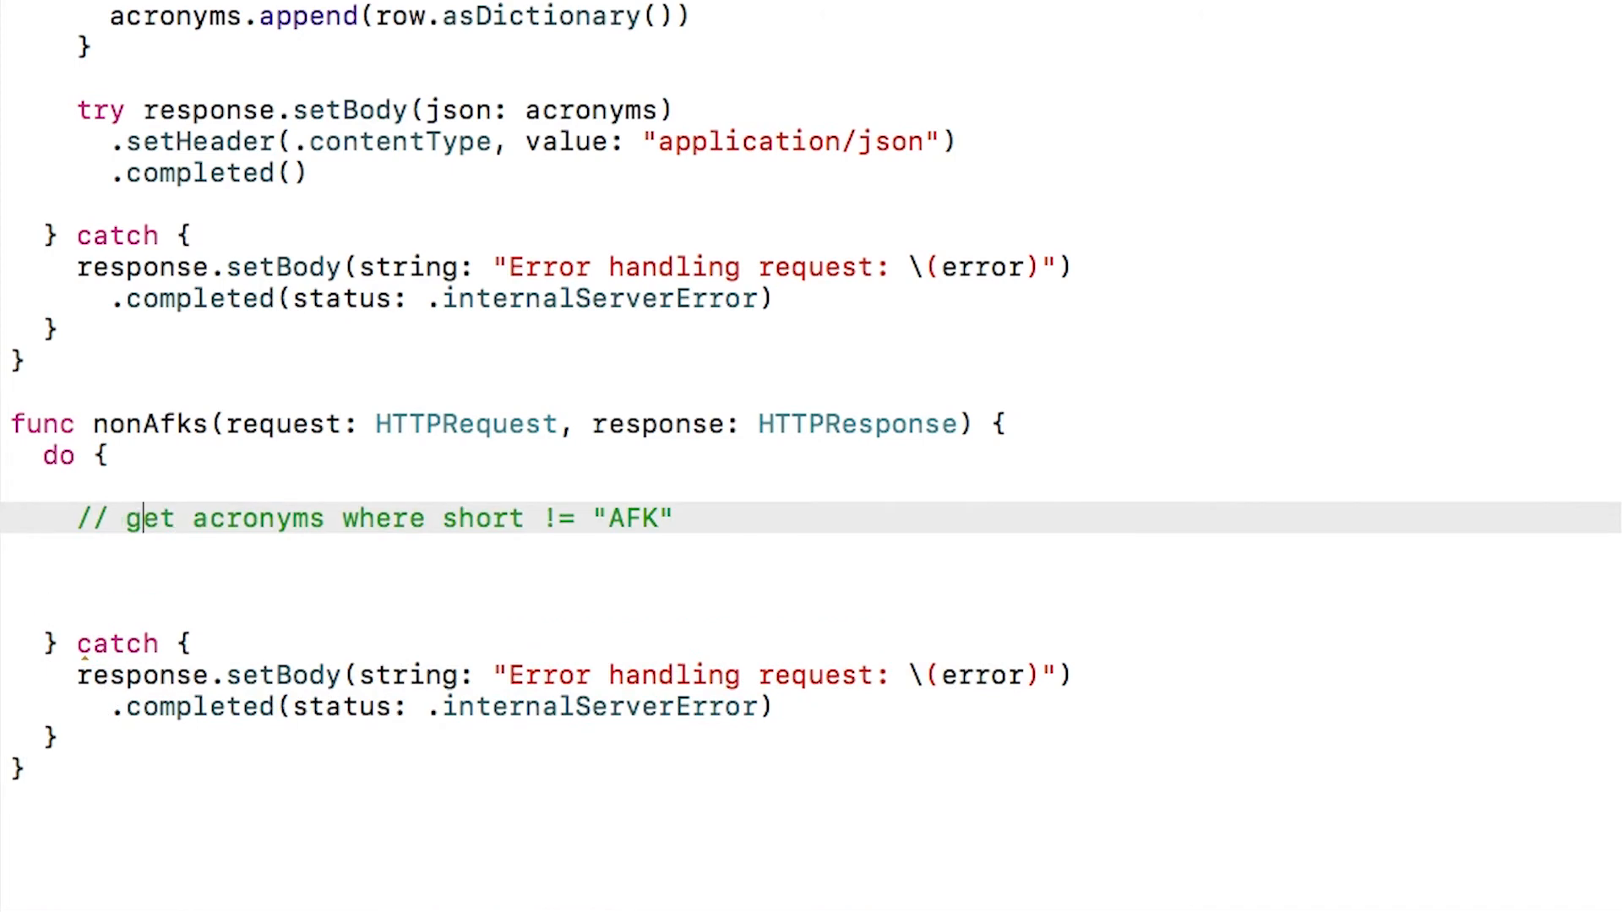
Step: In nonAfks(), create the Acronym object and select where short != "AFK" ordered by id
text(let getObj = Acronym()
click(746, 579)
text(try getObj.select(whereclause: "short != $1", params: [Any], orderby: [String)
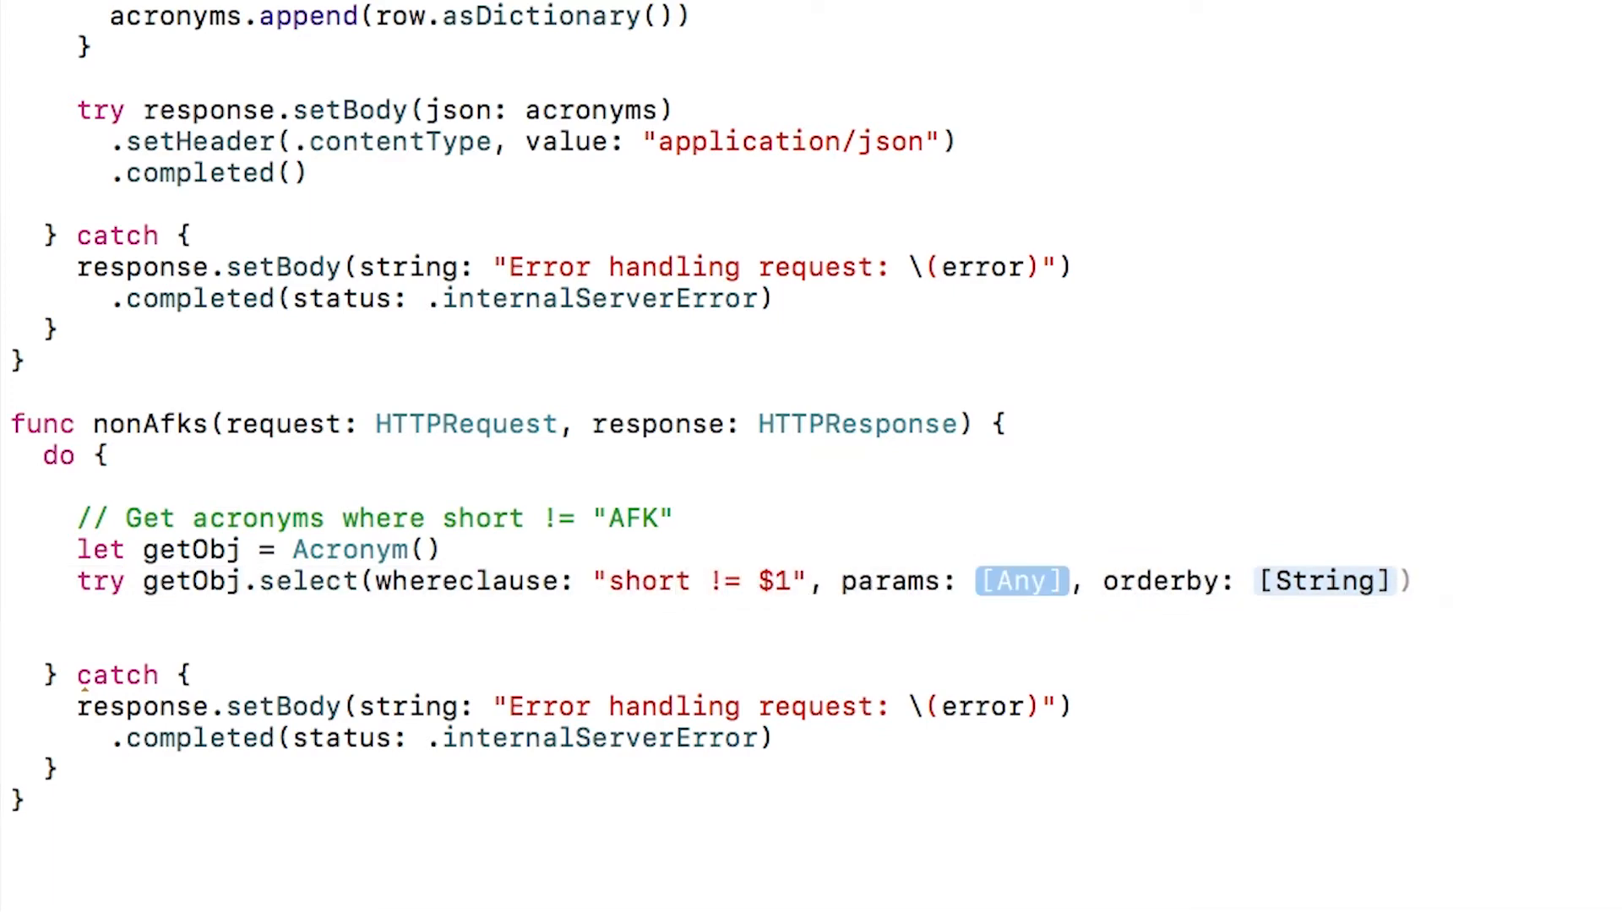
text("AFK")
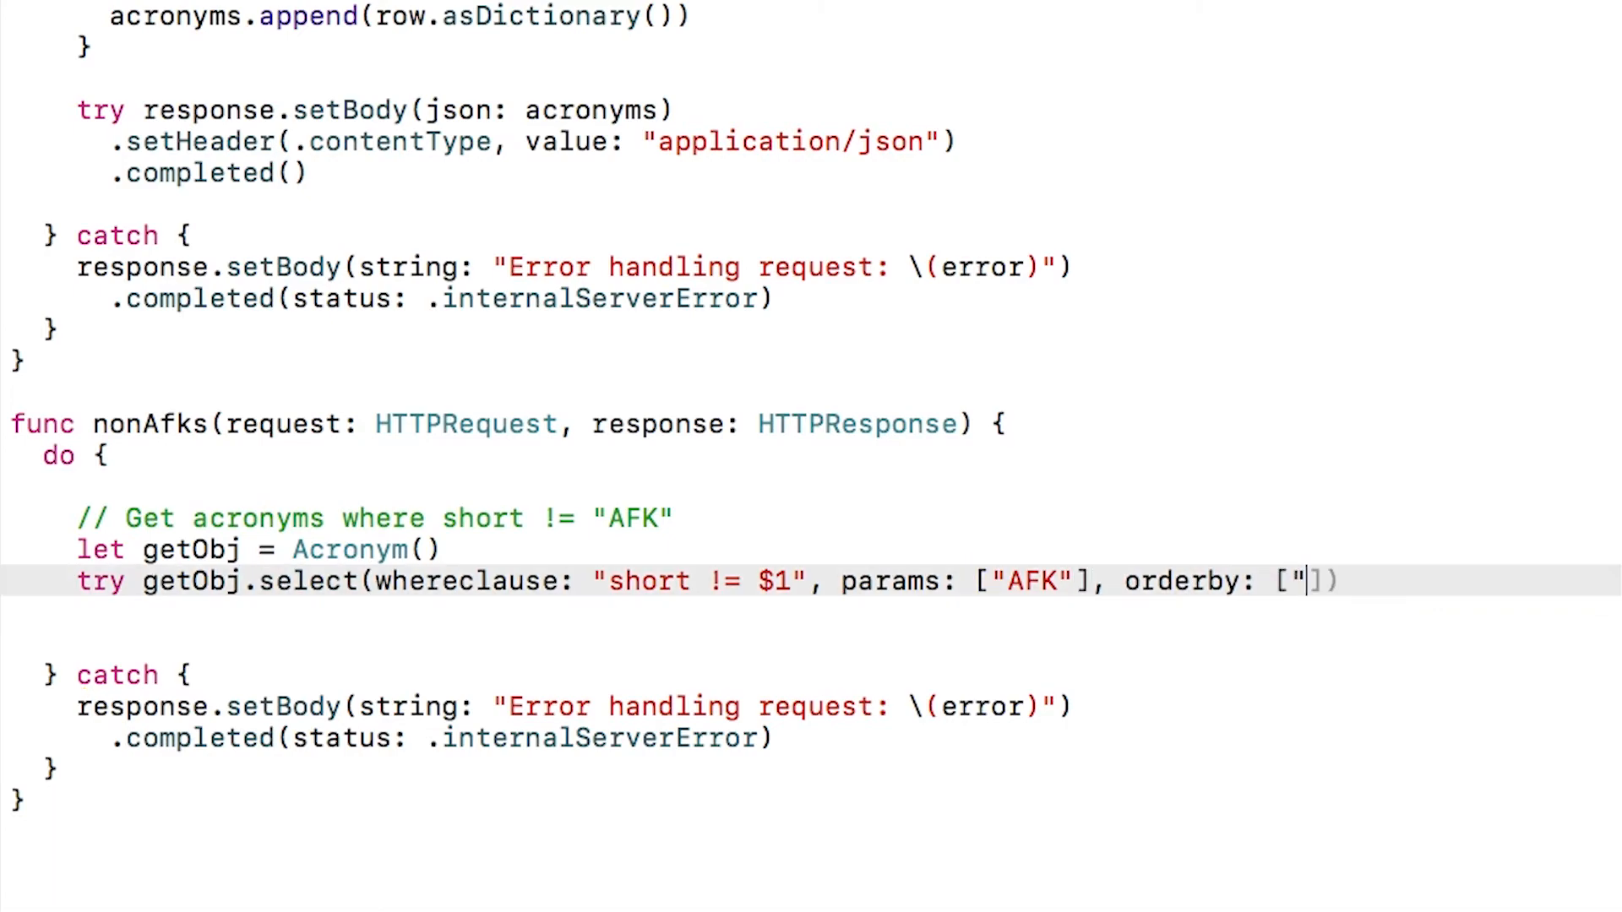
text(id"]))
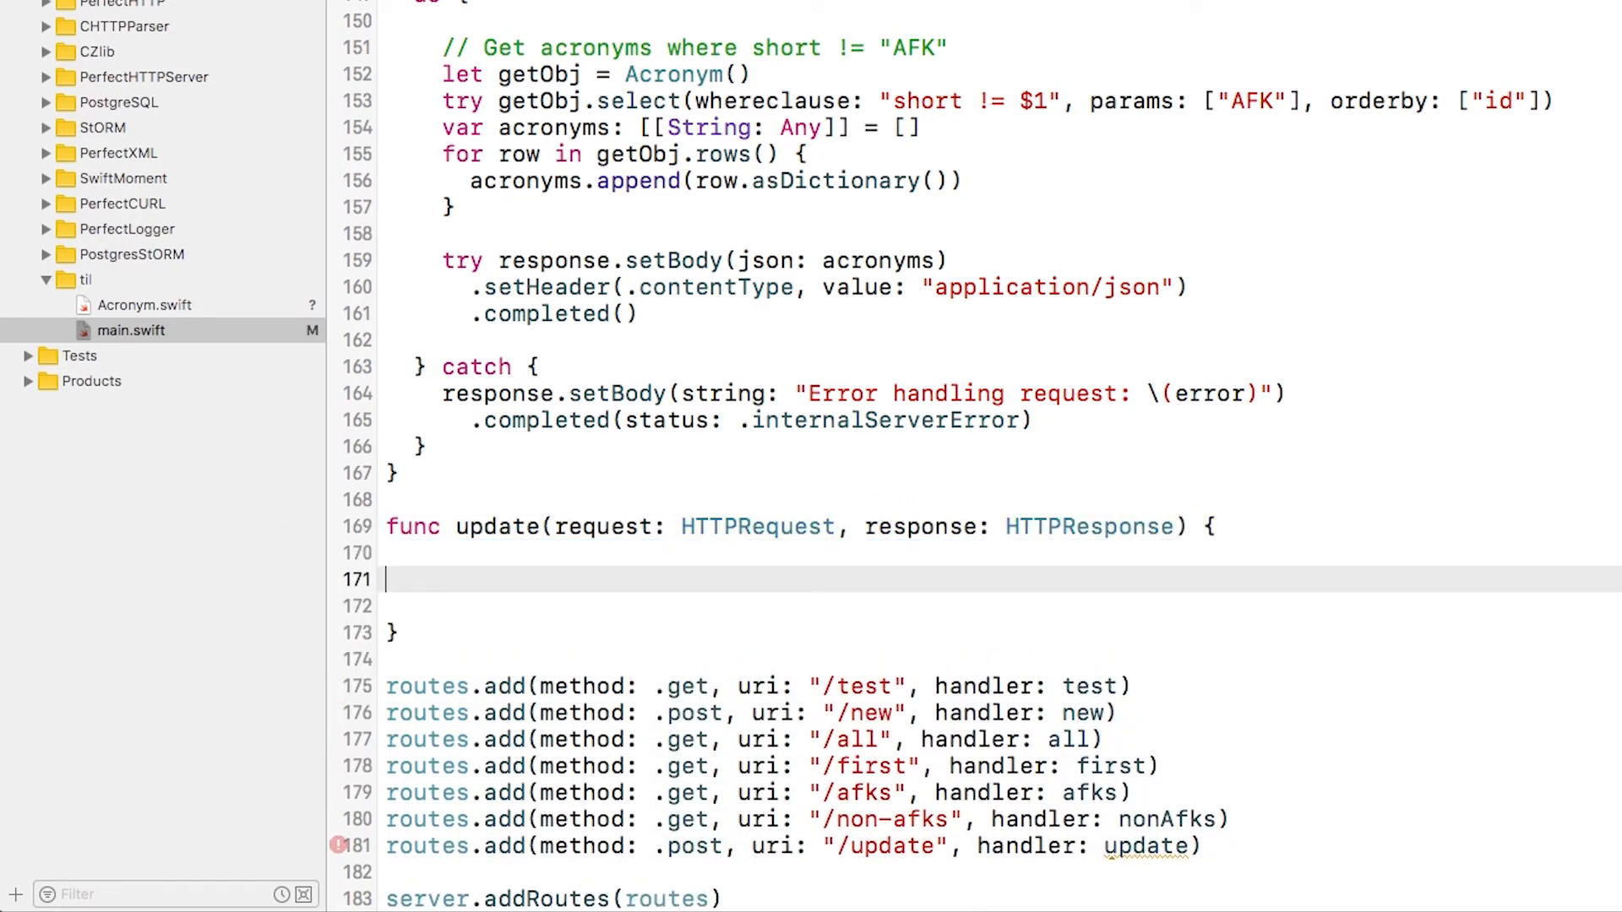
Step: Open the do block and guard-parse postBodyString as a [String: String] JSON
text(do {)
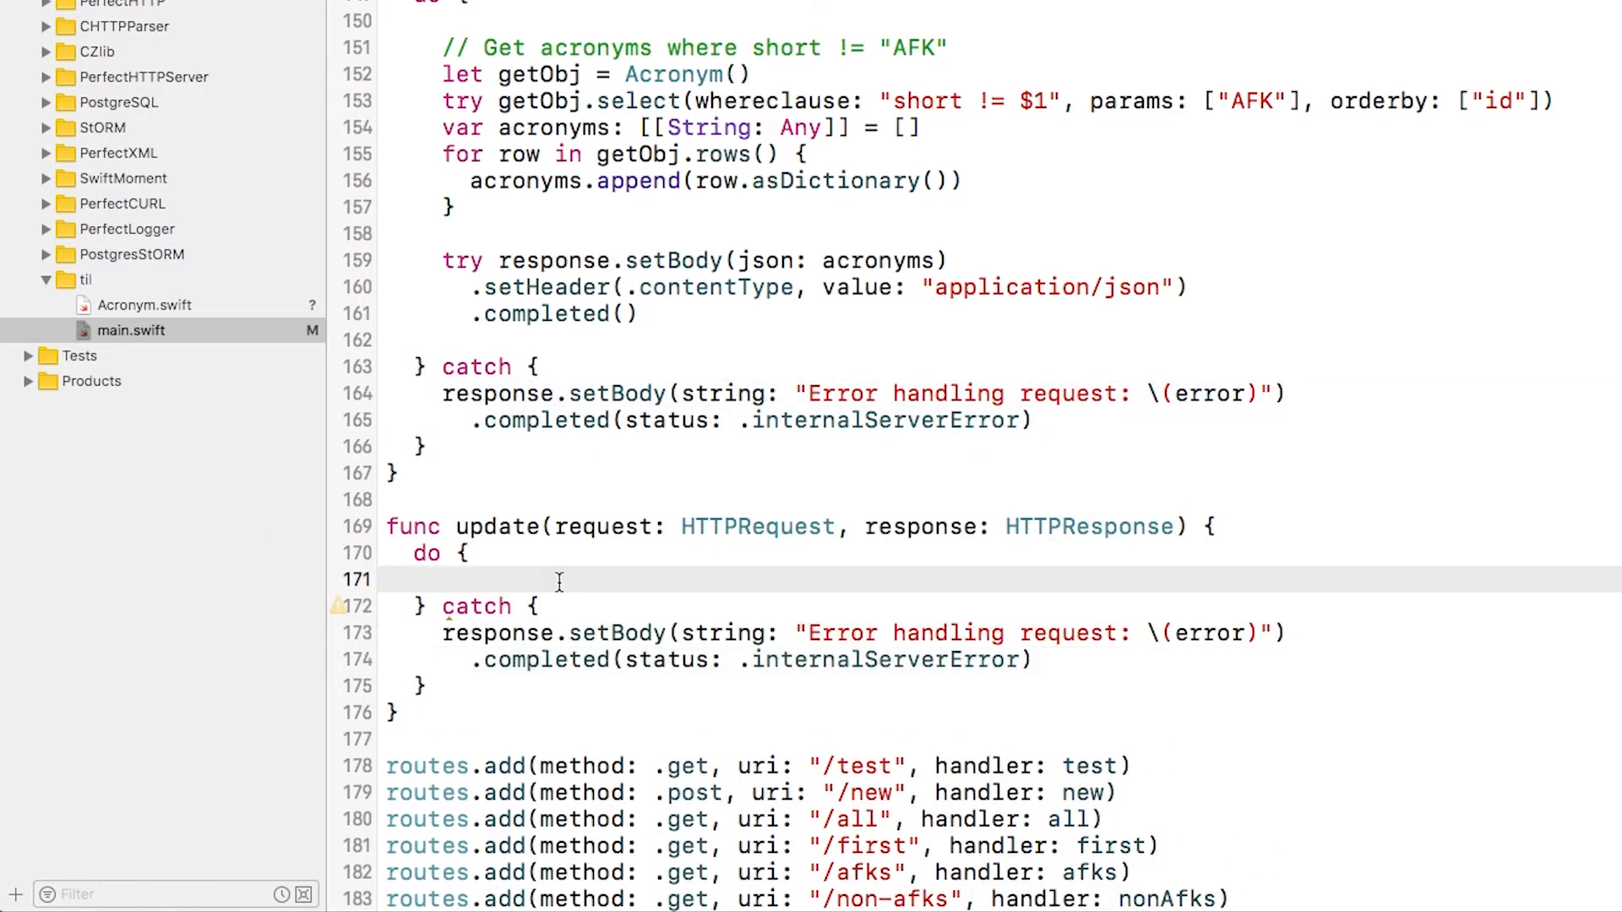
text(guard let json = request.postBodyString,)
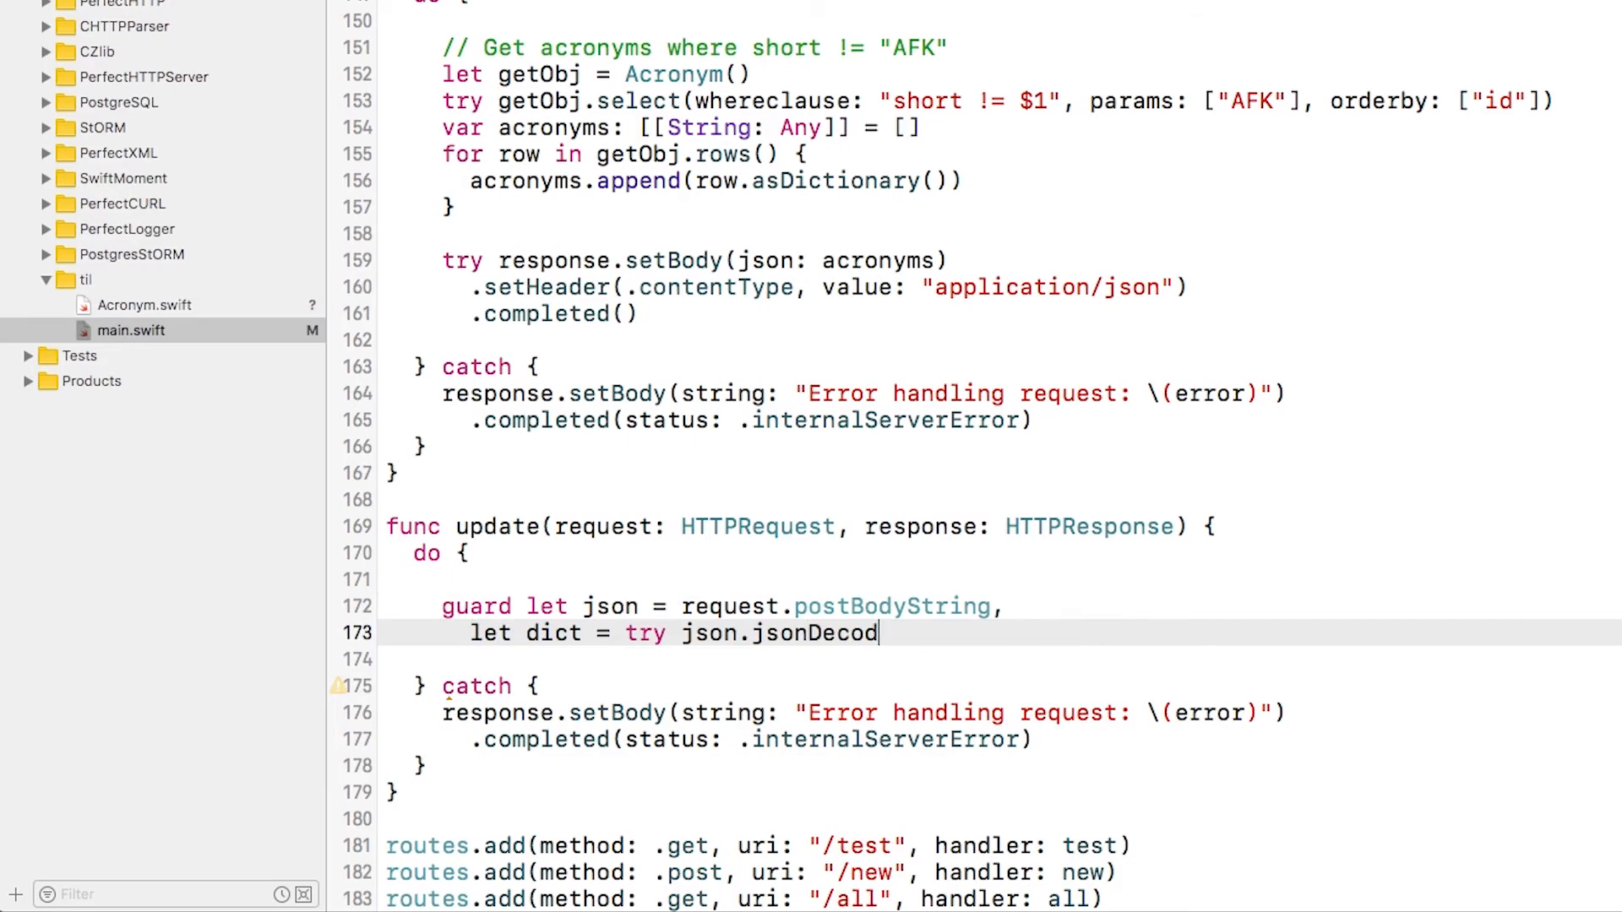
text(() as? [String: String],)
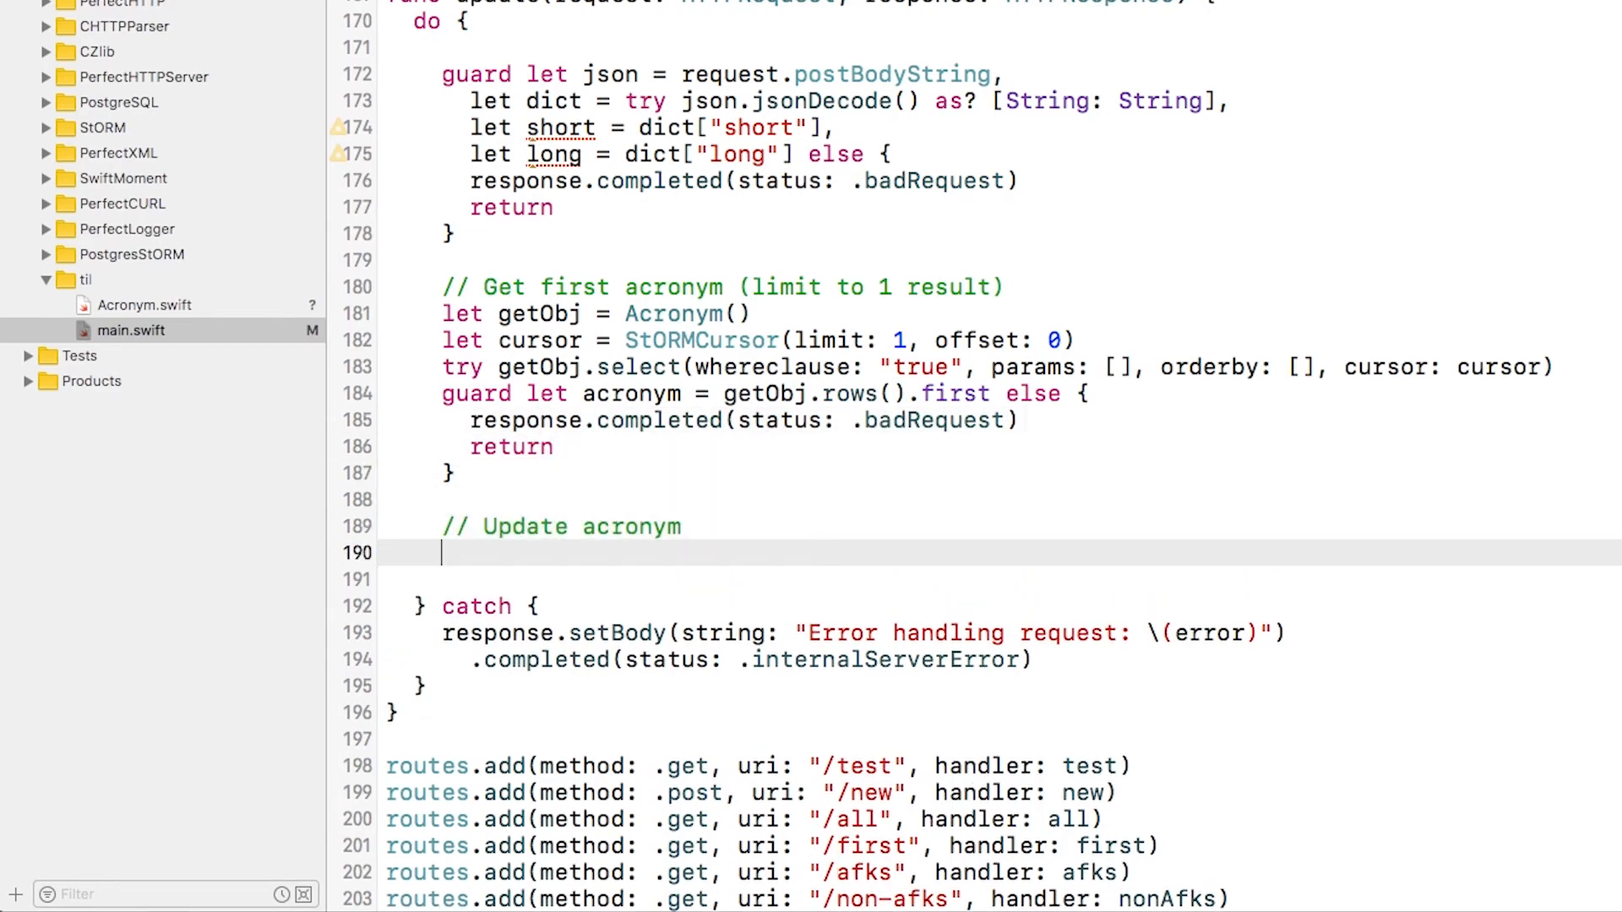
Step: Set acronym.short = short and add the content-type header to the response
text(acronym.short = short)
text(try response.setBody(json: acronym.asDictionary()
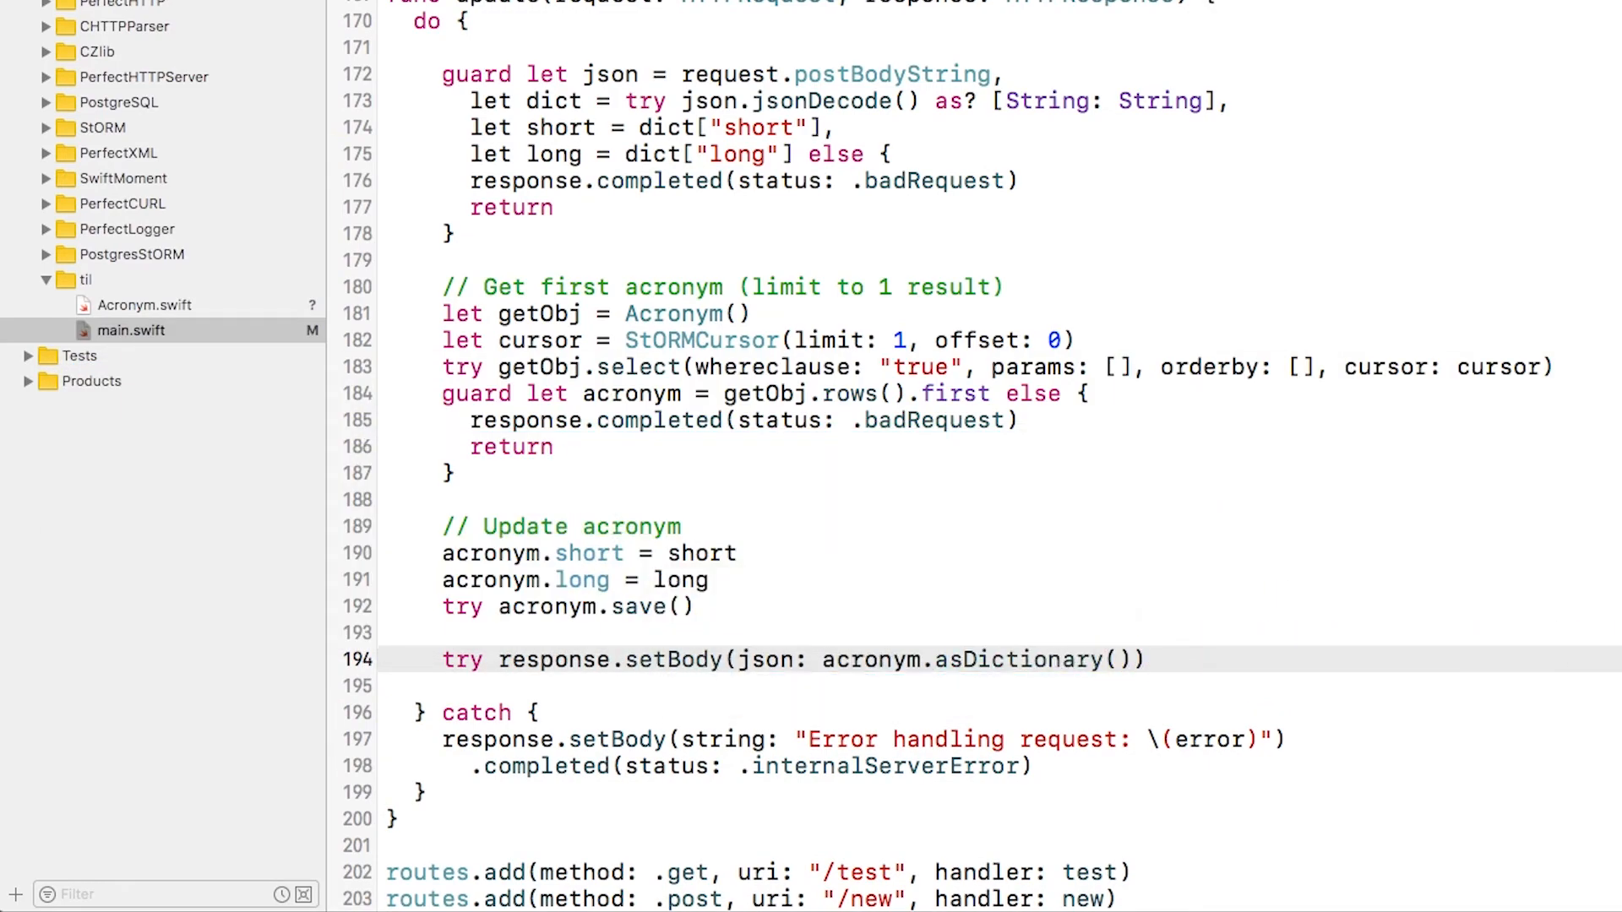
text(.setHeader(.contentType, value: ")
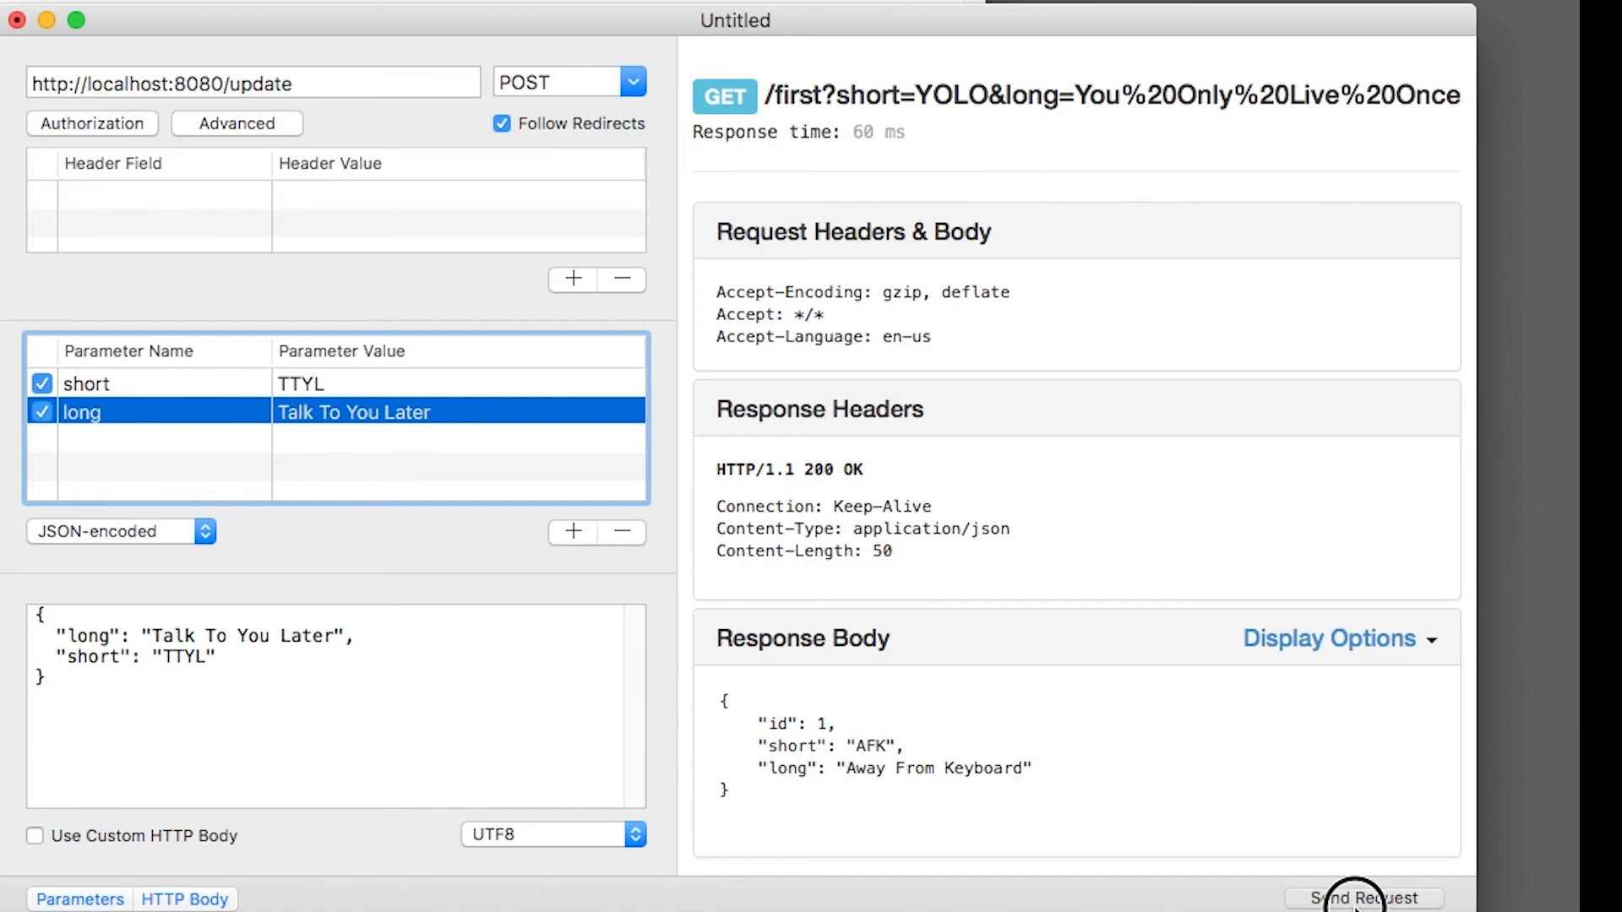
Step: Send the JSON POST to localhost:8080/update with short TTYL, long Talk To You Later
click(1363, 898)
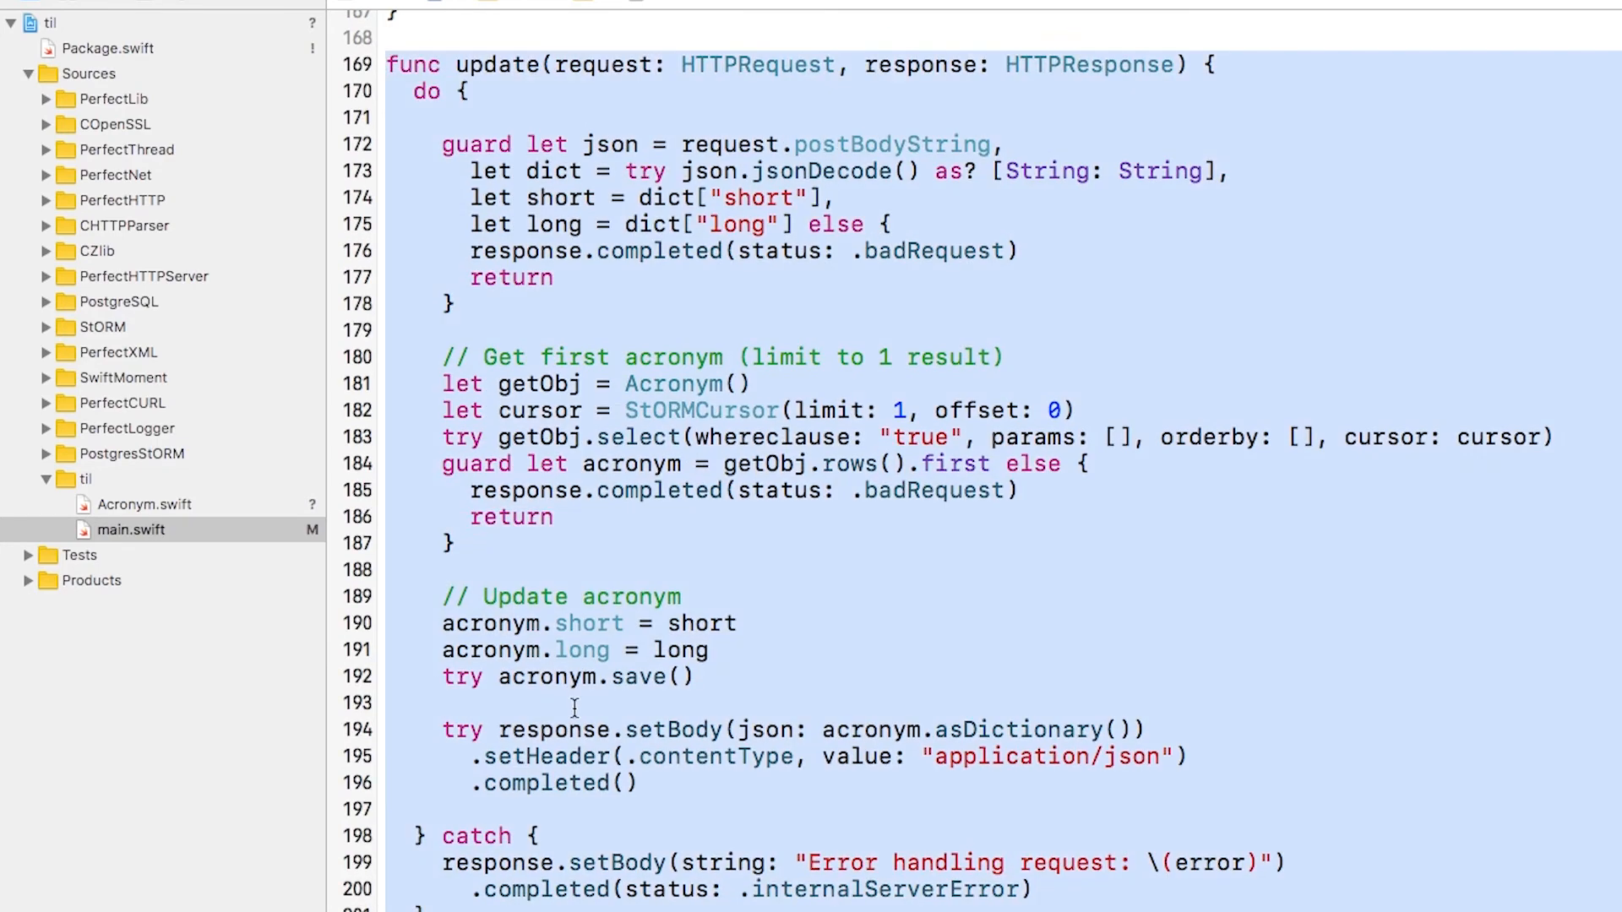
Step: Scroll through deleteFirst() to place the findAll block after try acronym.delete()
scroll(down, 3)
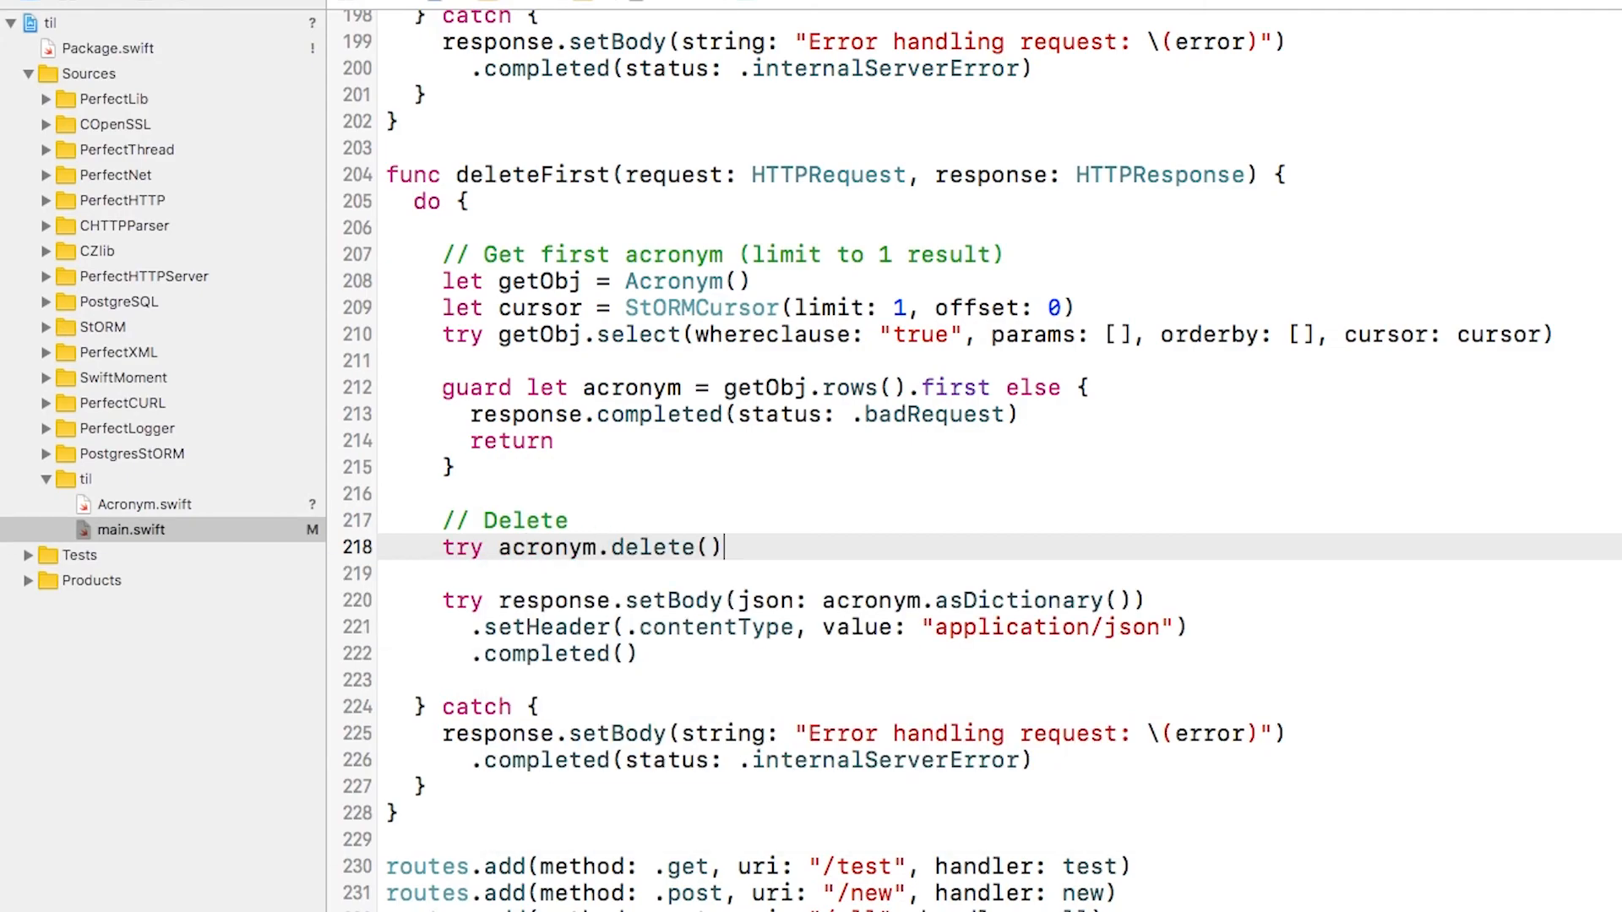
scroll(up, 3)
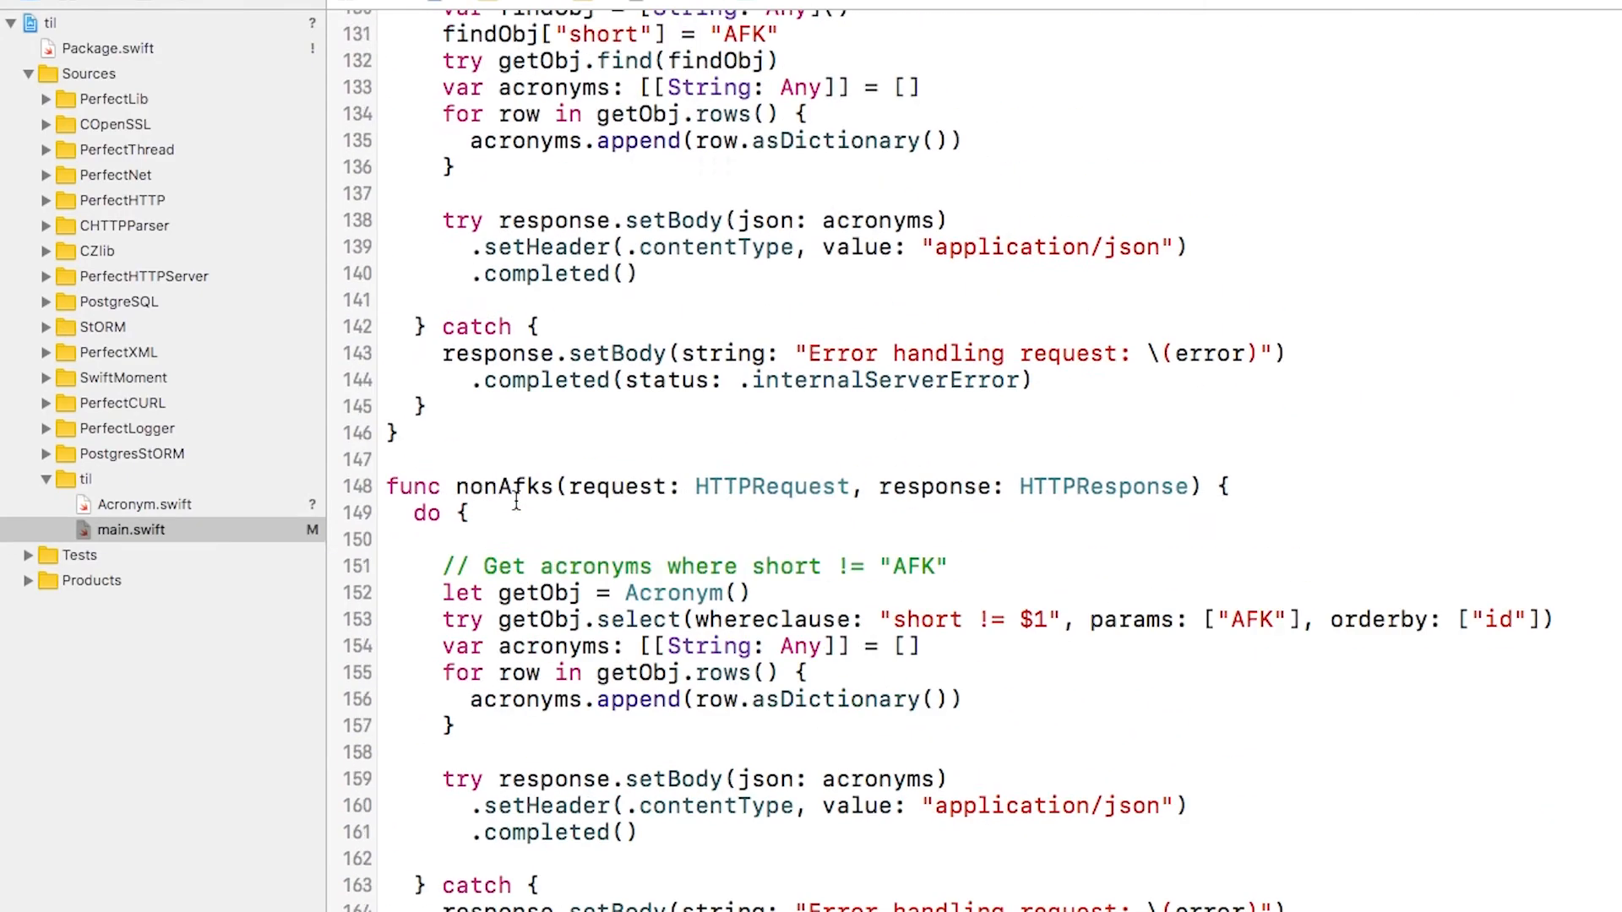
scroll(down, 3)
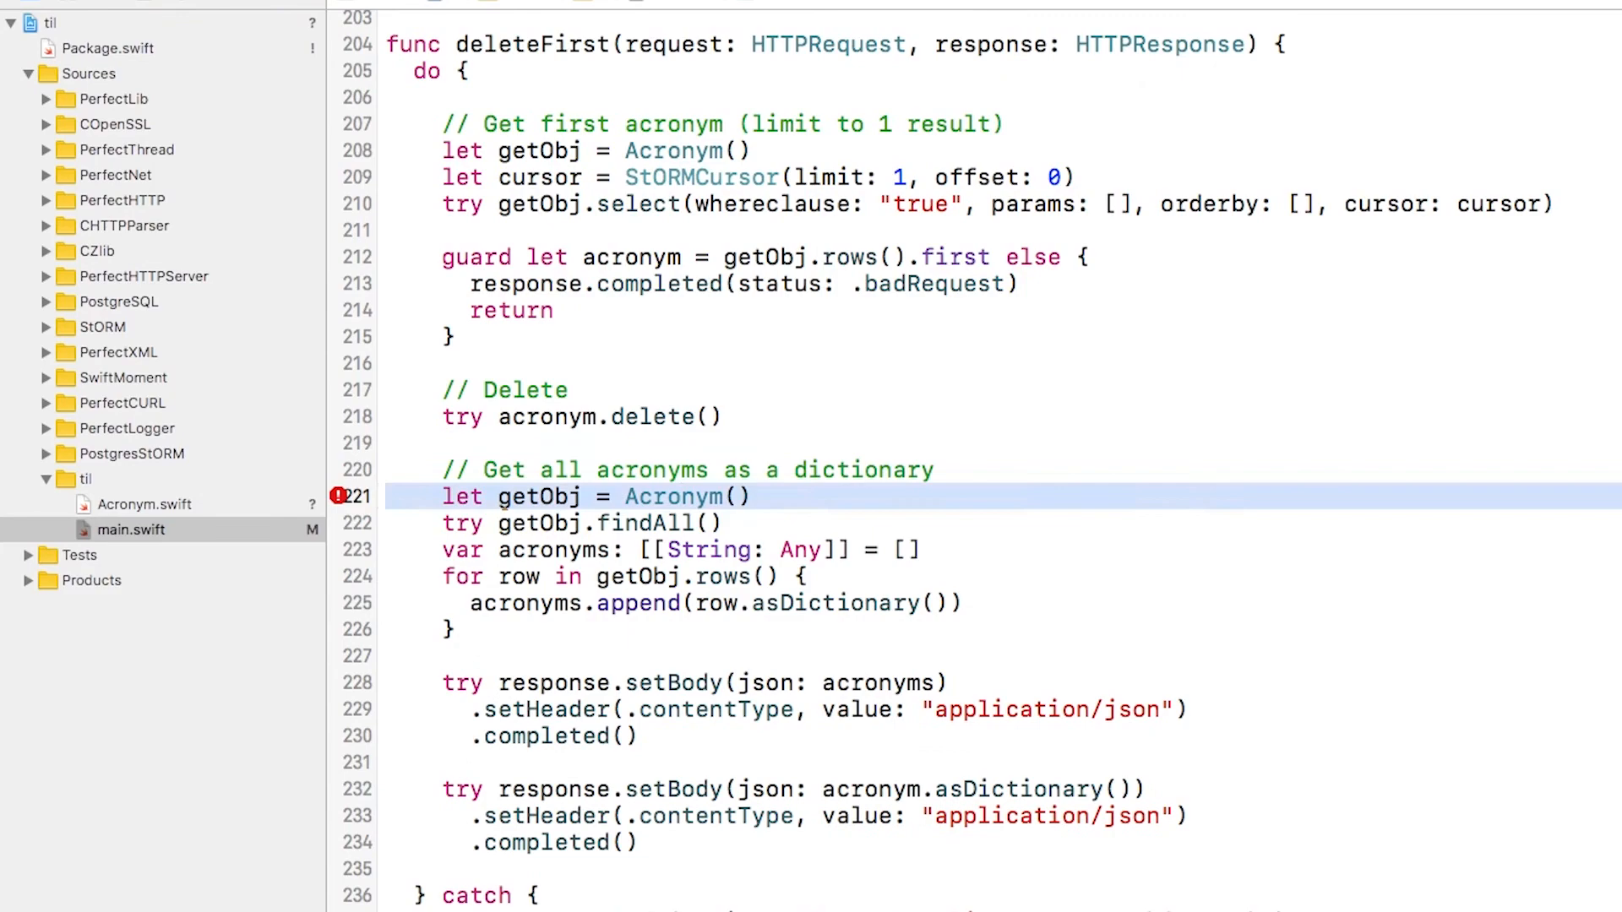